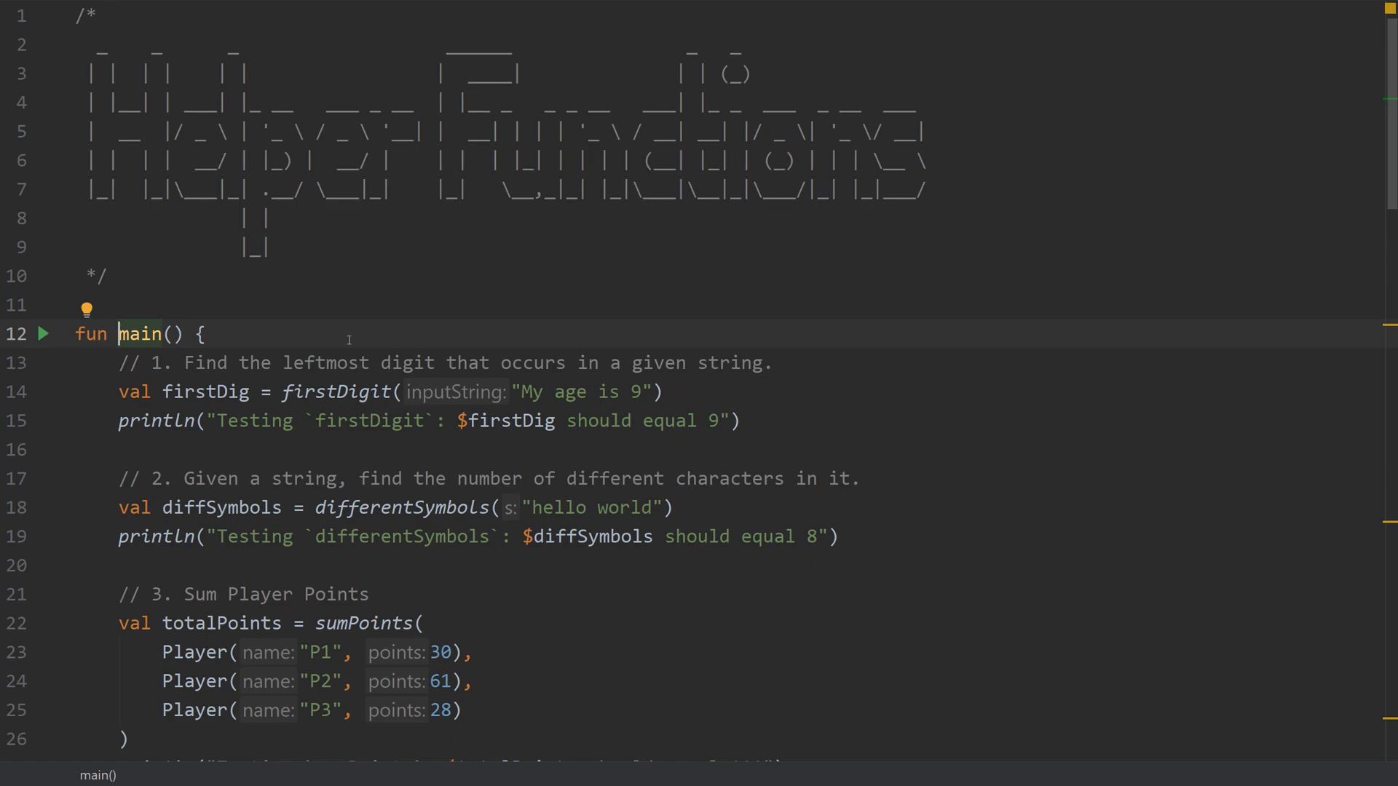
mouse_move(369, 363)
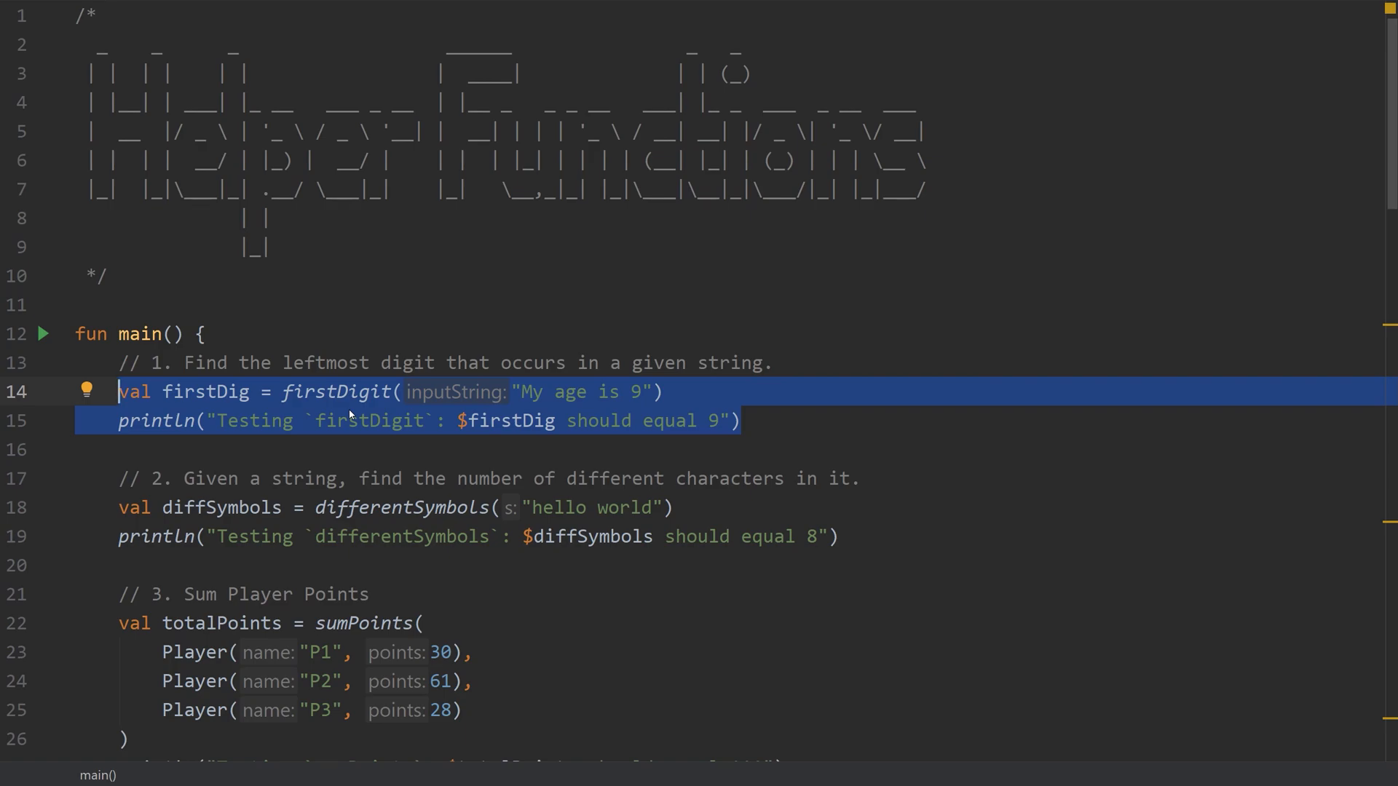
- Change the firstDigit test string in main to "My age is 95"
click(479, 508)
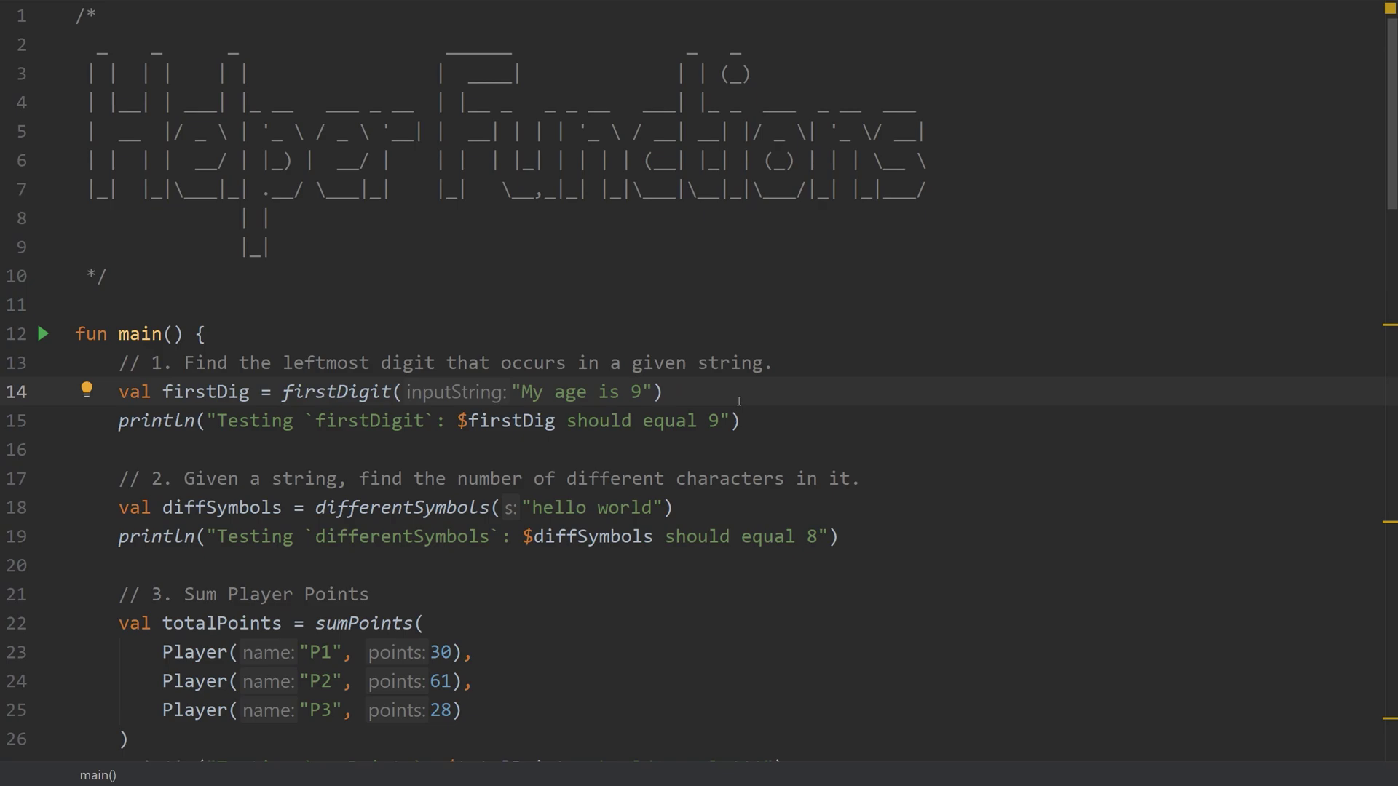
text(5)
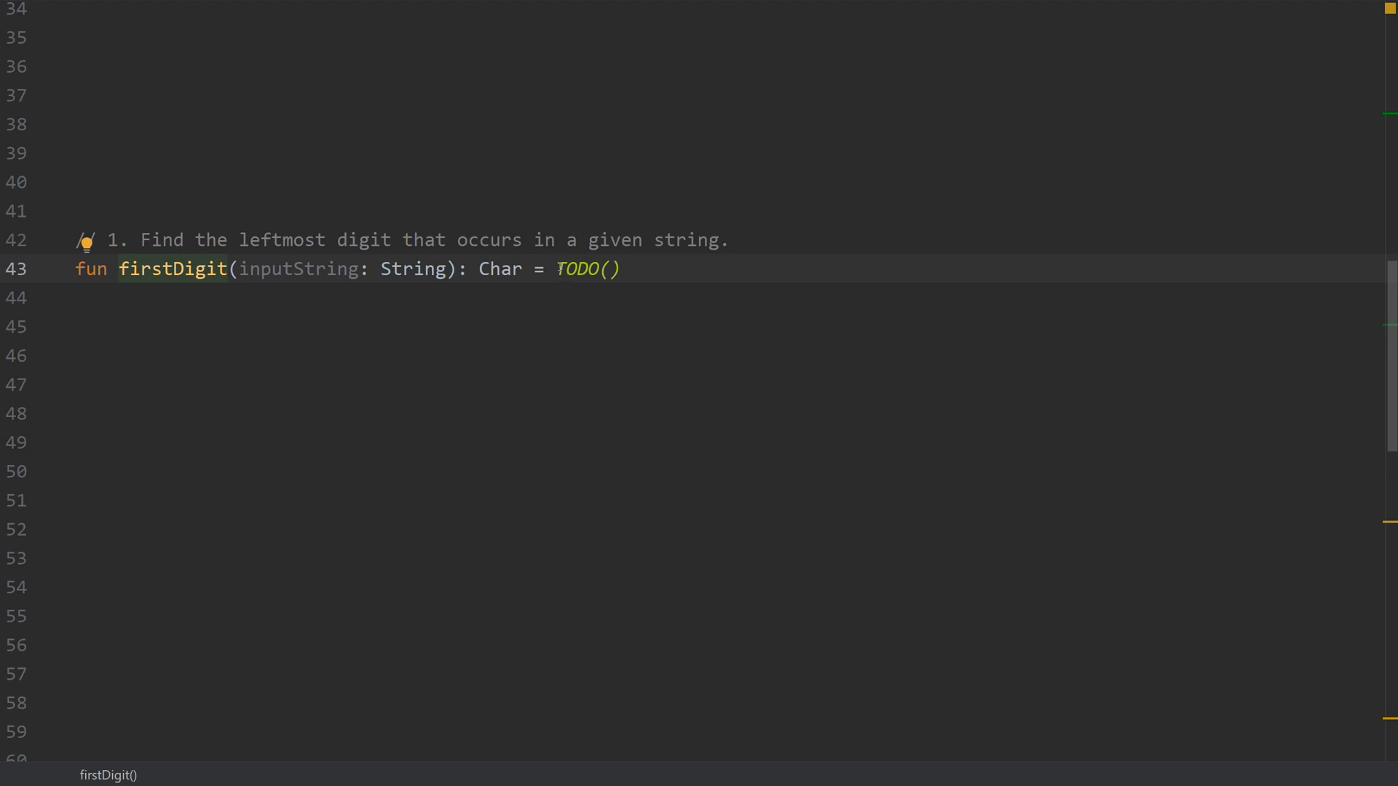
- Replace firstDigit's TODO() body with a partly typed call reading inputString.firs
double_click(580, 269)
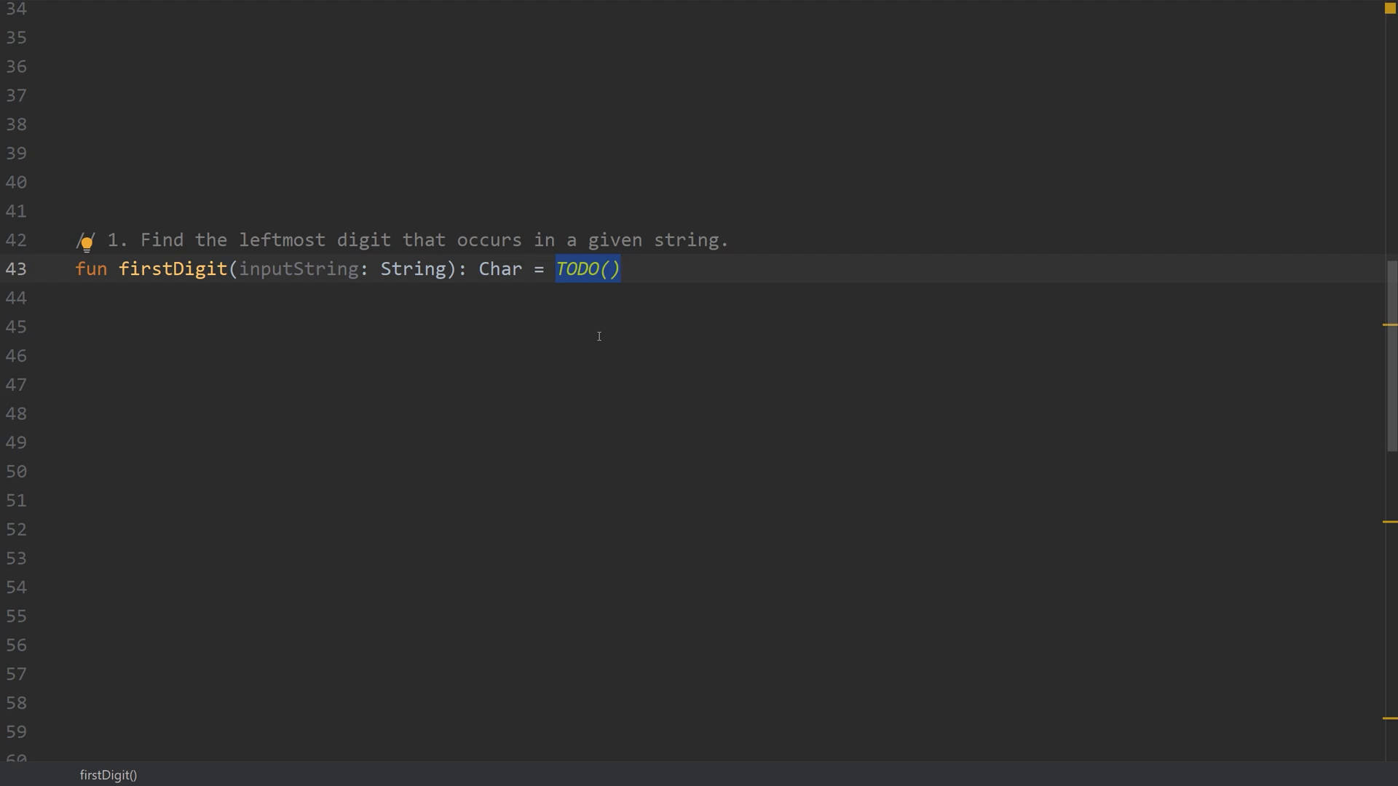
text(in)
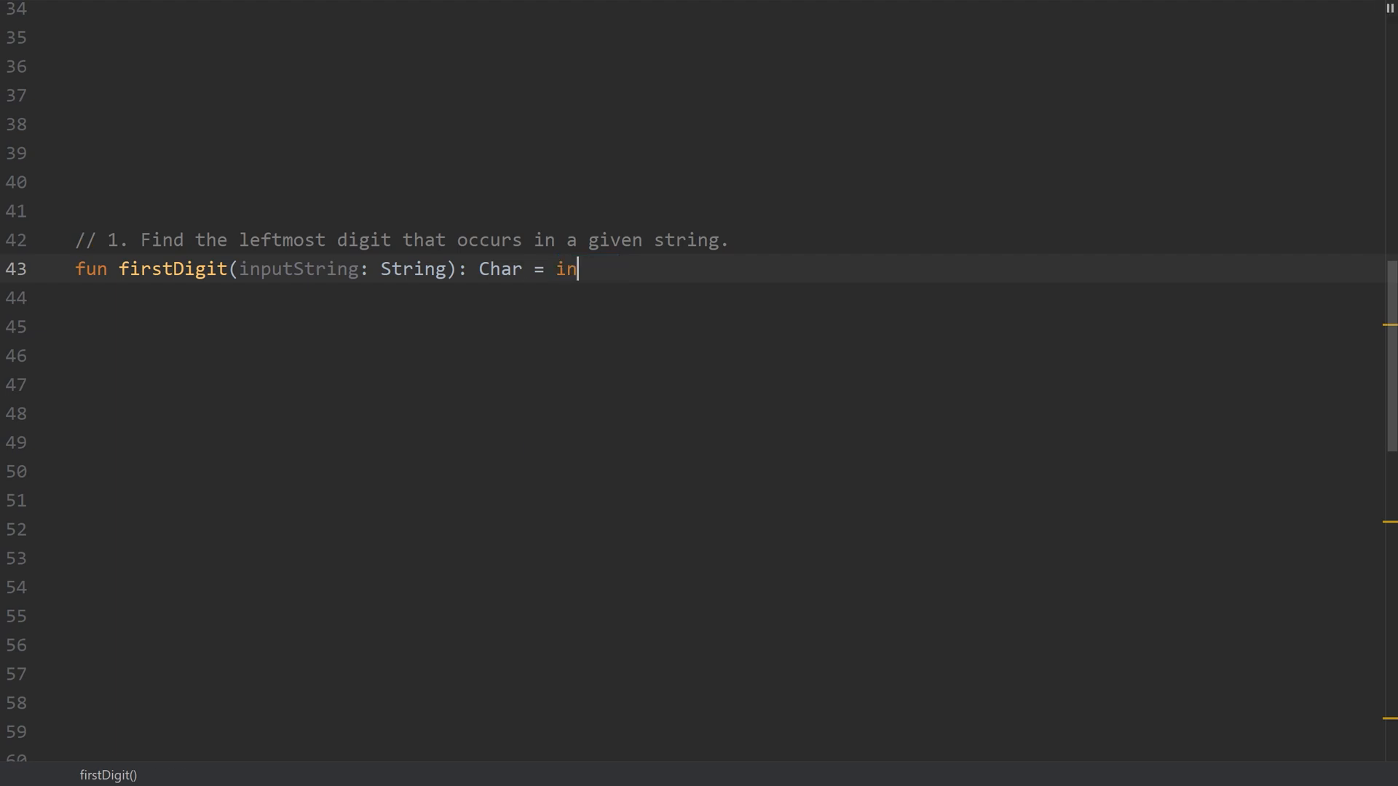
text(putString.)
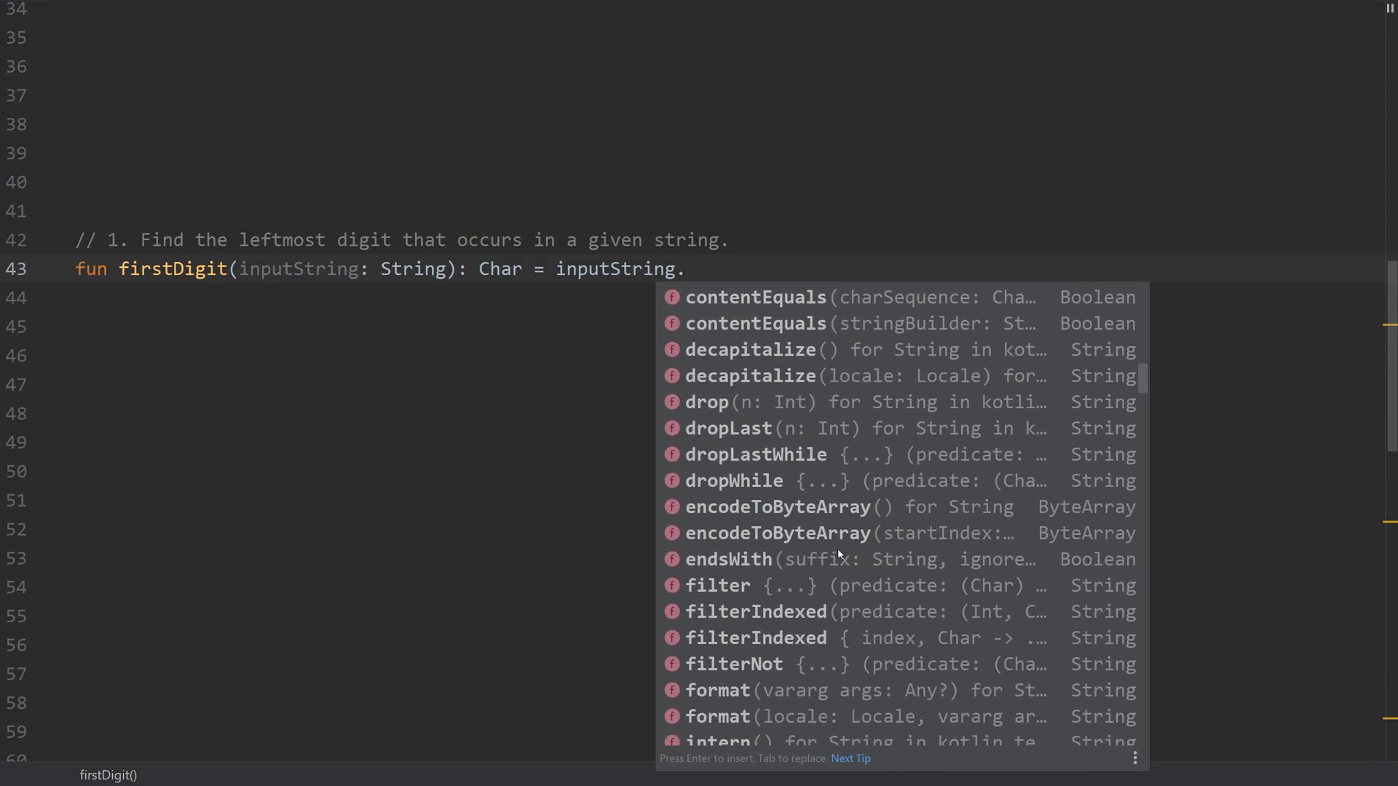
scroll(down, 3)
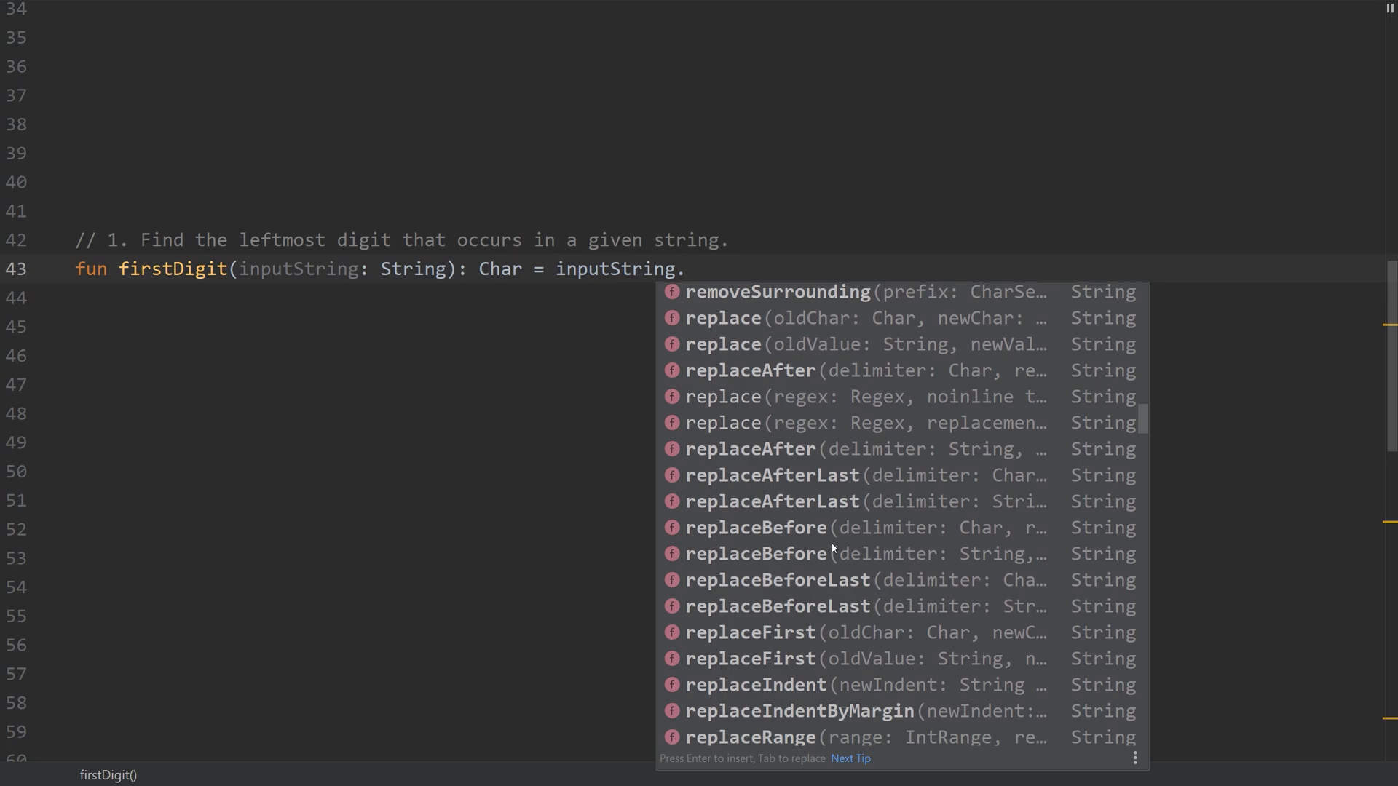
scroll(down, 3)
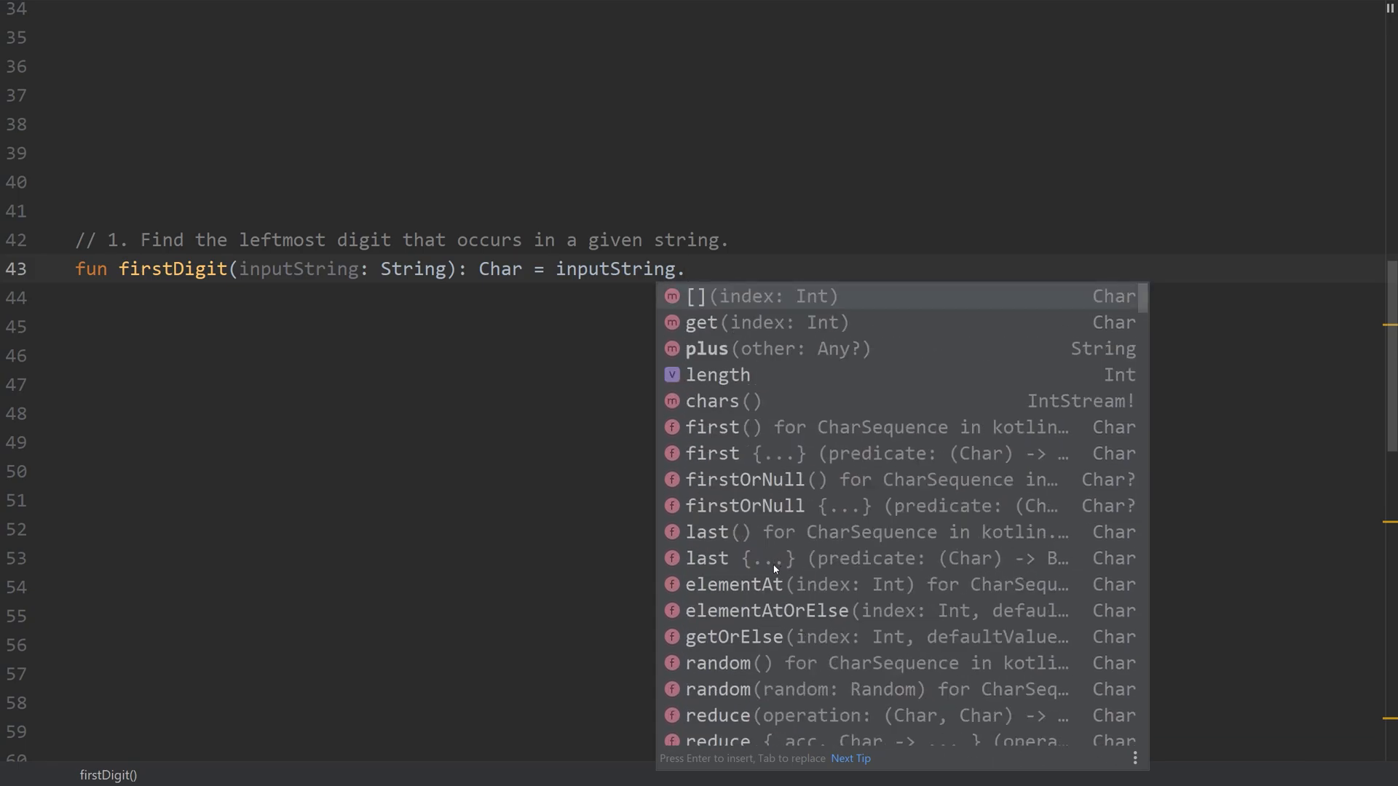
text(f)
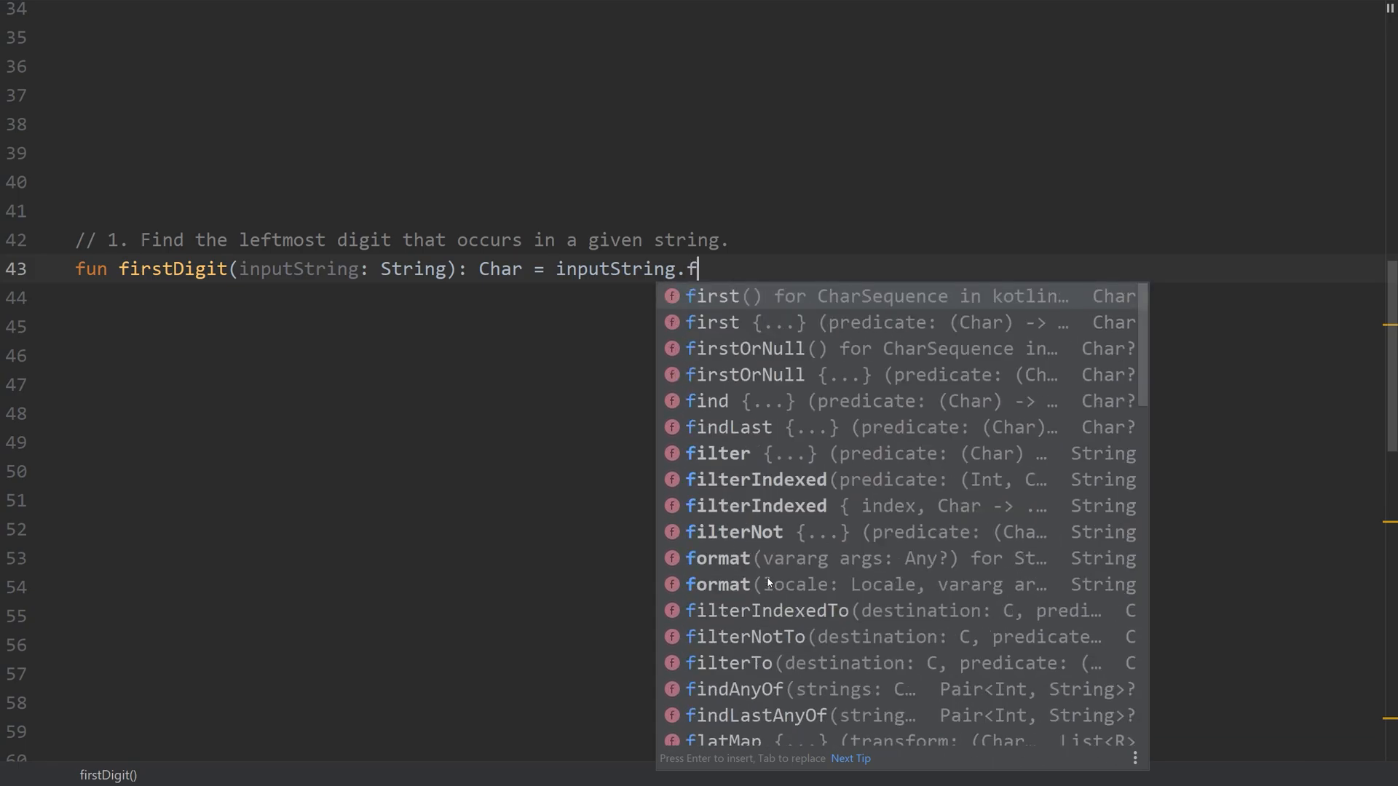
text(irs)
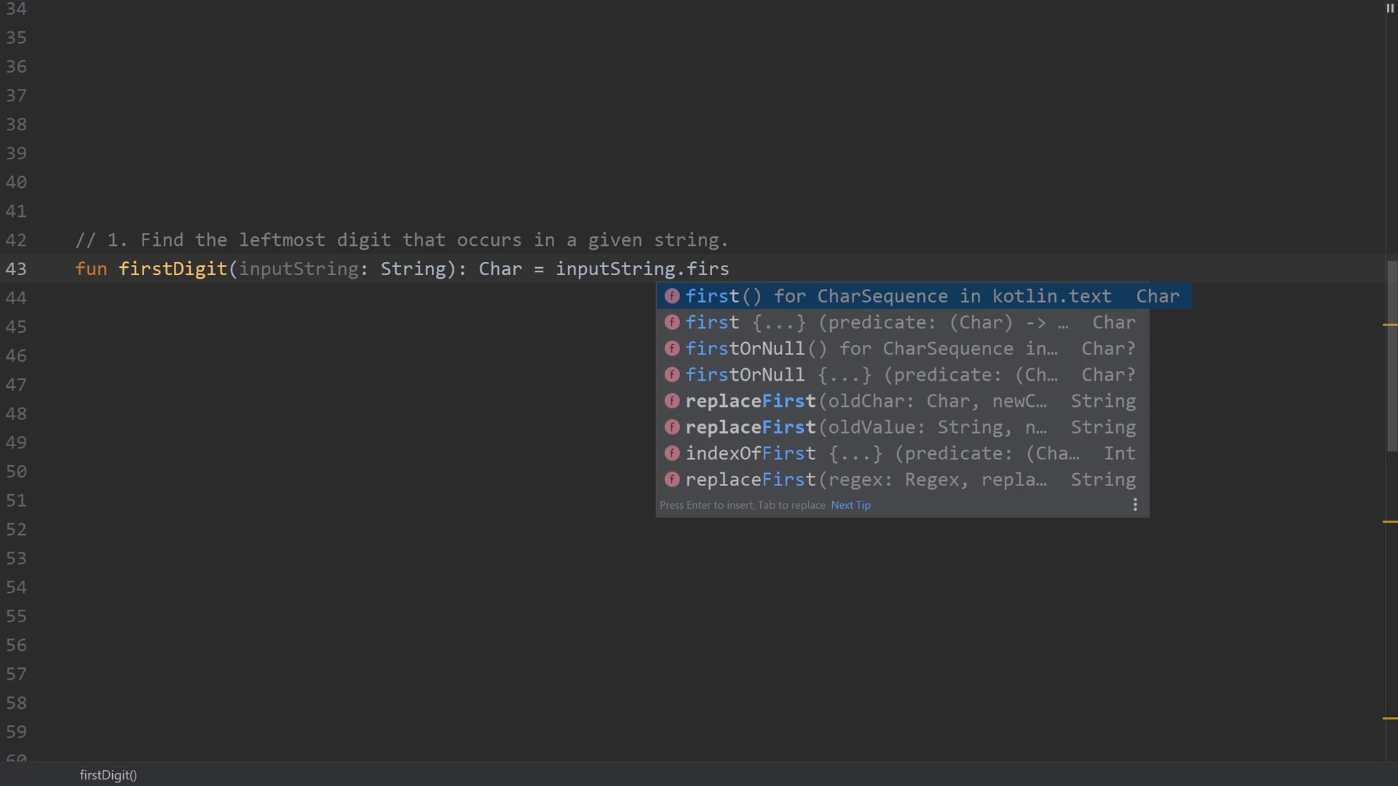
- Complete firstDigit as inputString.first { it.isDigit() } using code completion
key(Down)
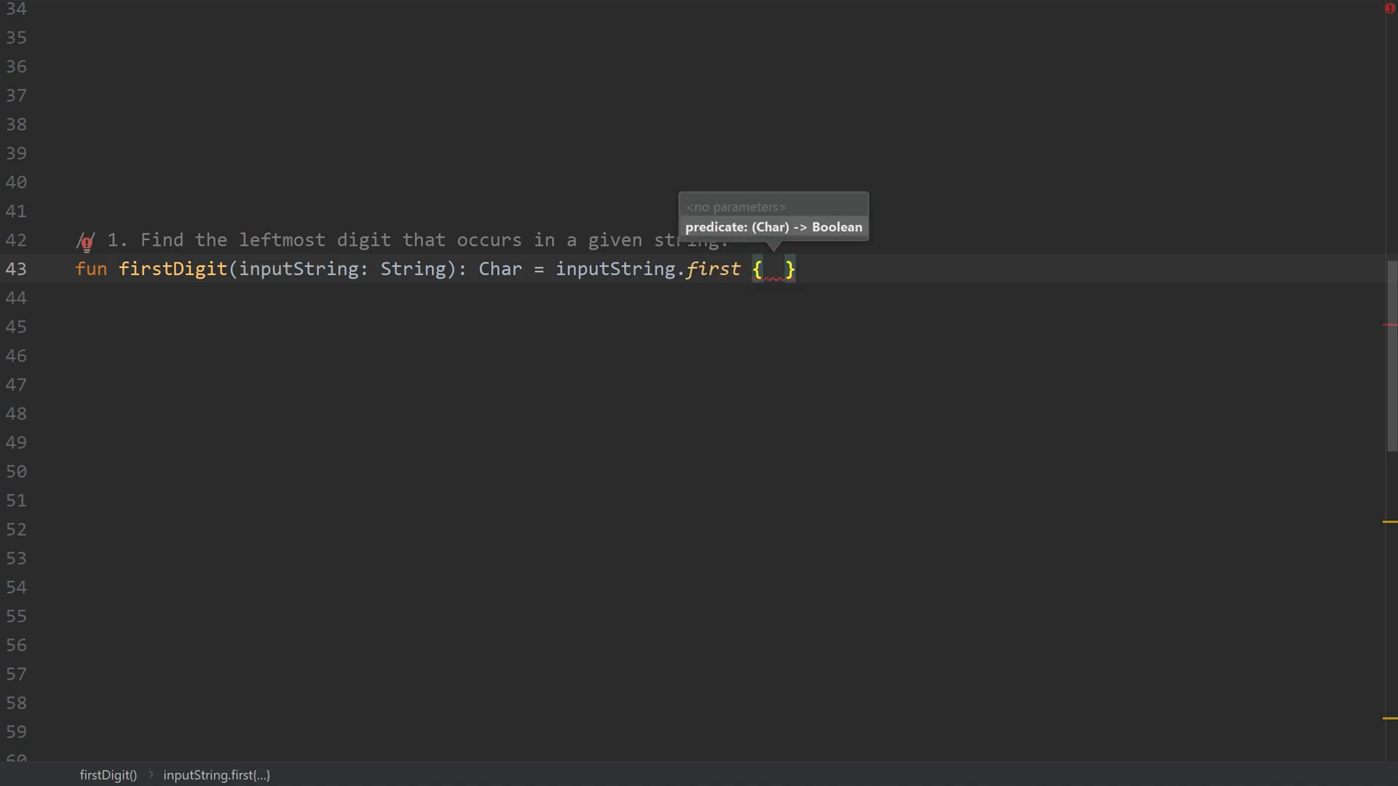
text(it.)
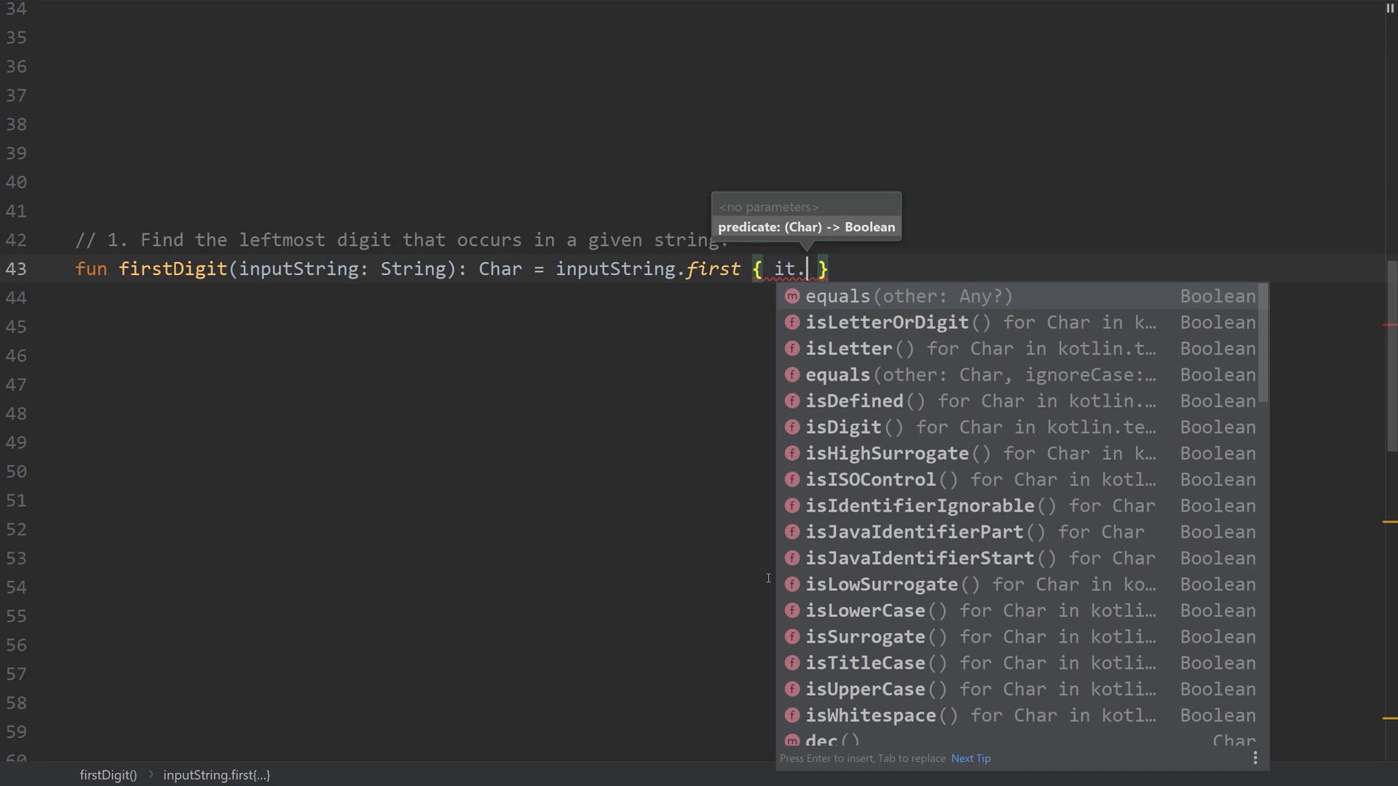
text(is)
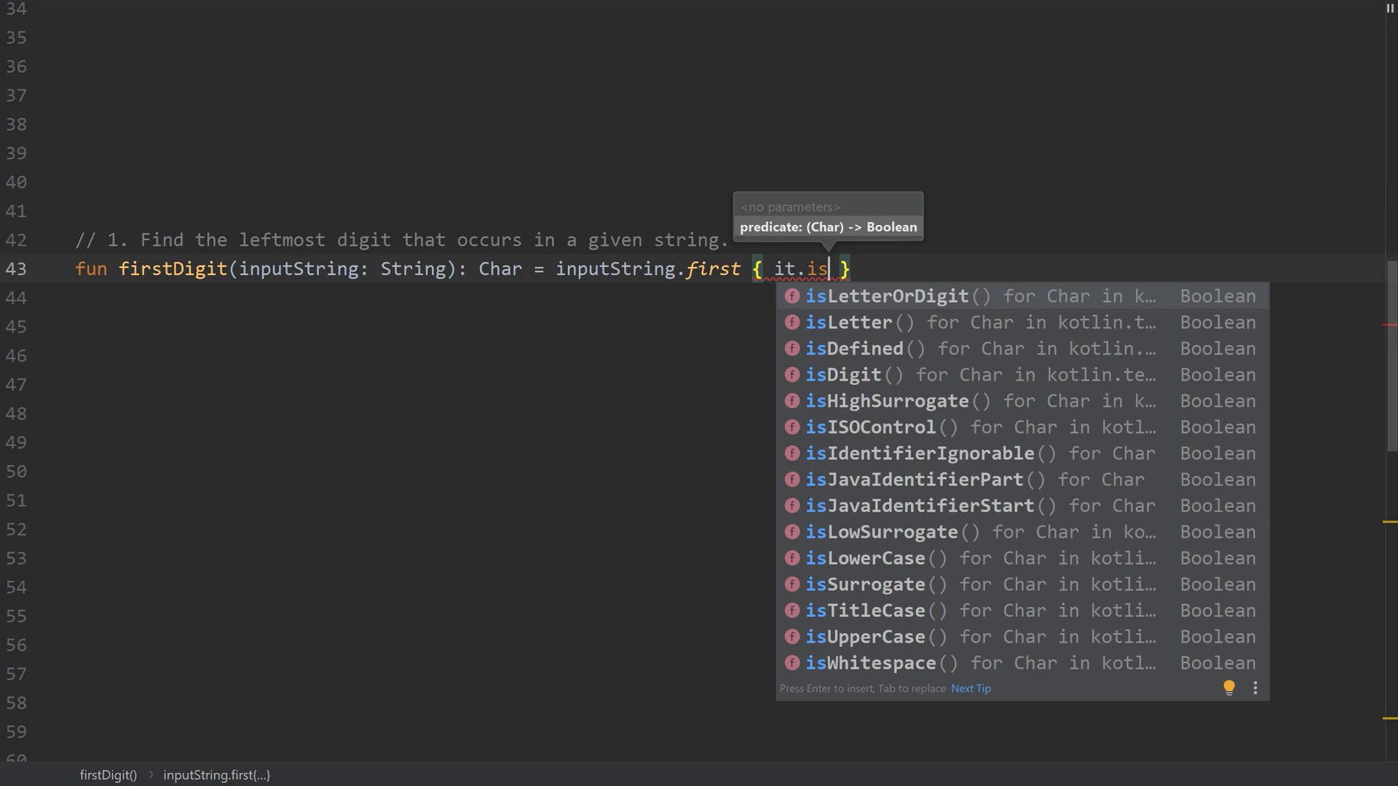
mouse_move(884, 348)
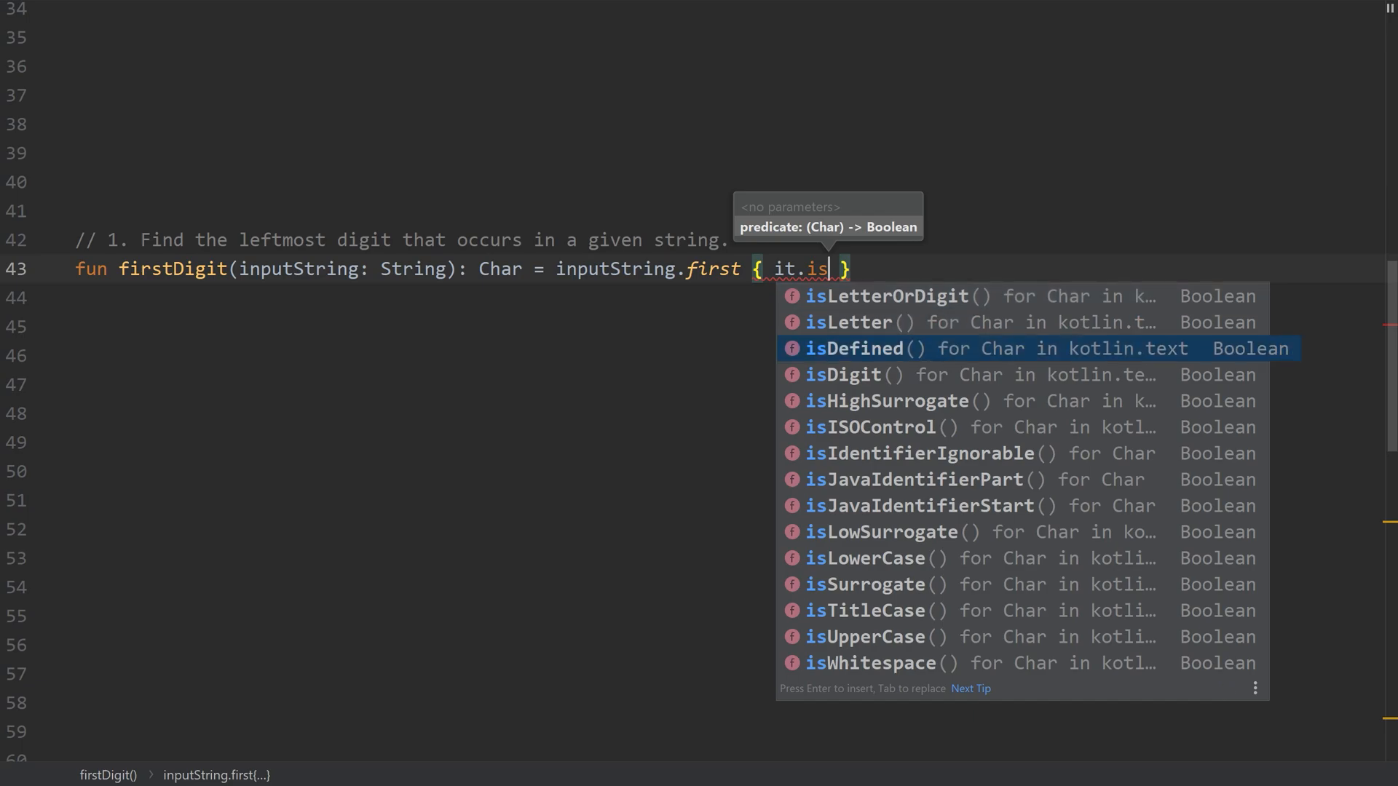
key(Down)
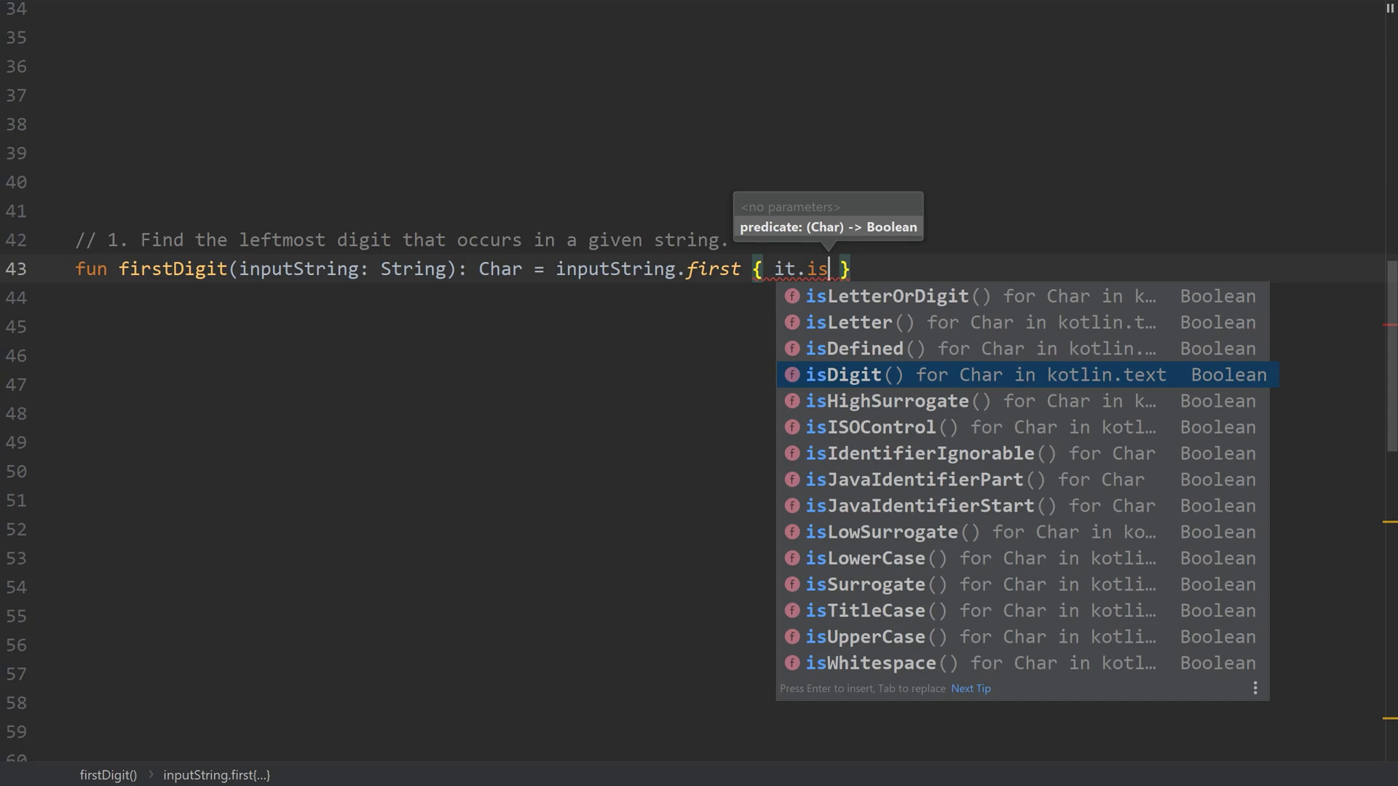
key(Enter)
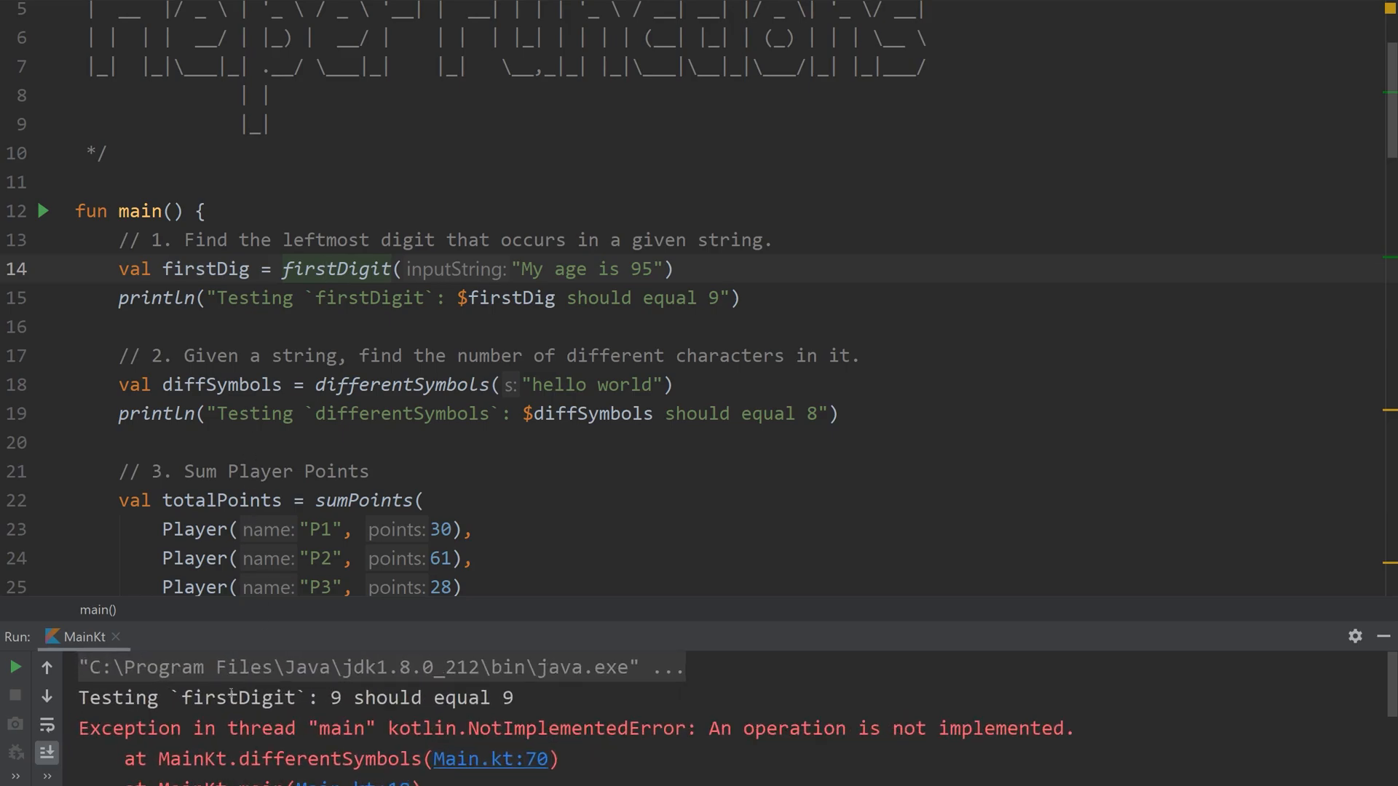
- Confirm in the Run output that firstDigit returns 9, then target the differentSymbols call
drag(343, 698, 514, 699)
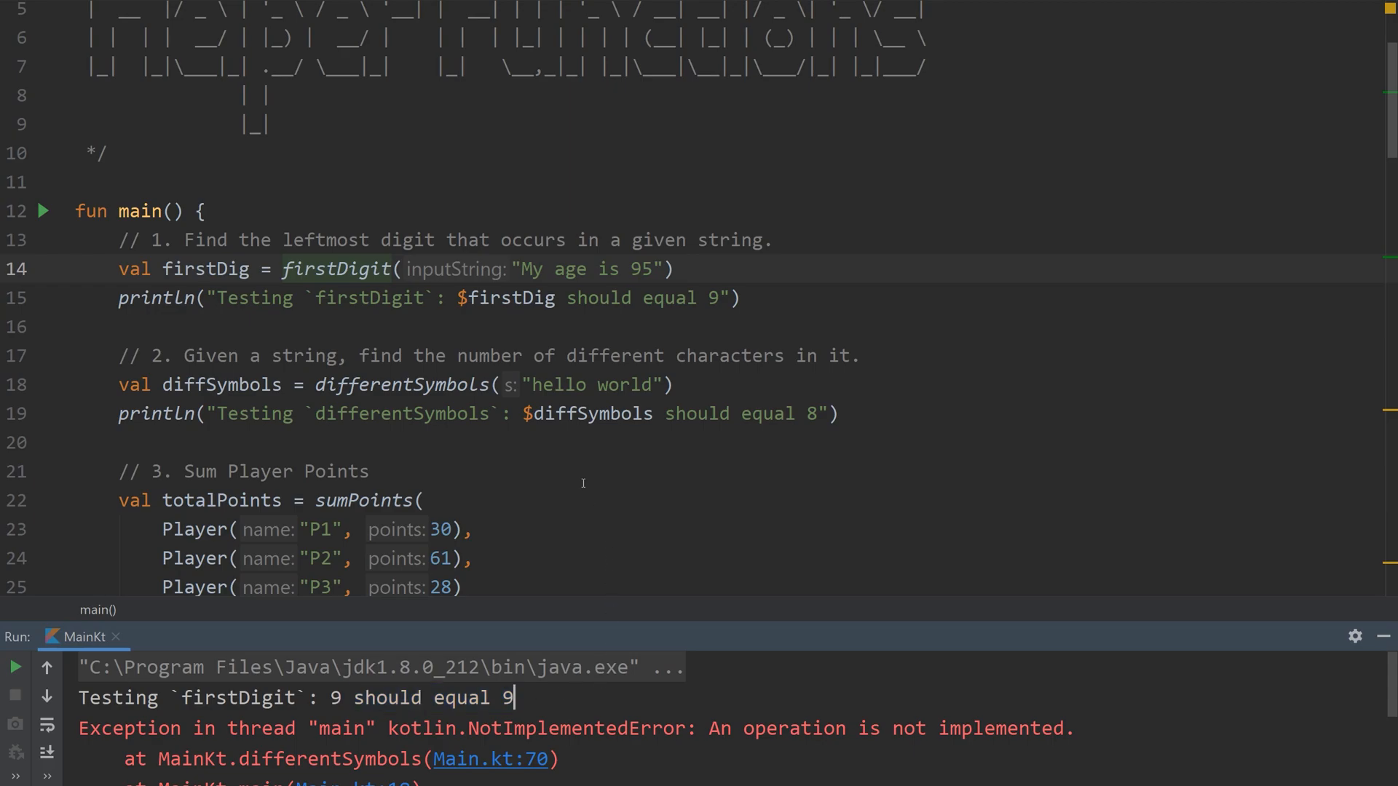
double_click(510, 298)
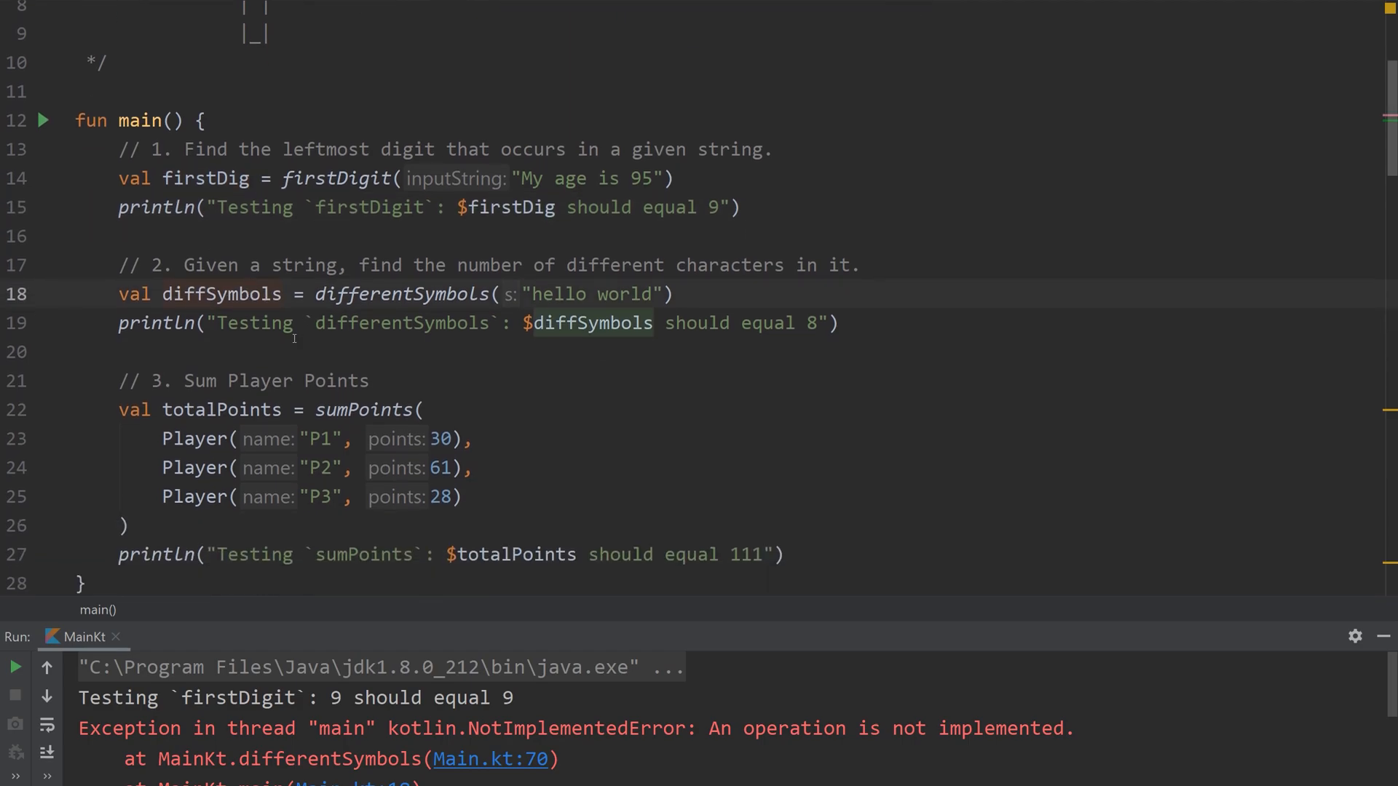
mouse_move(368, 265)
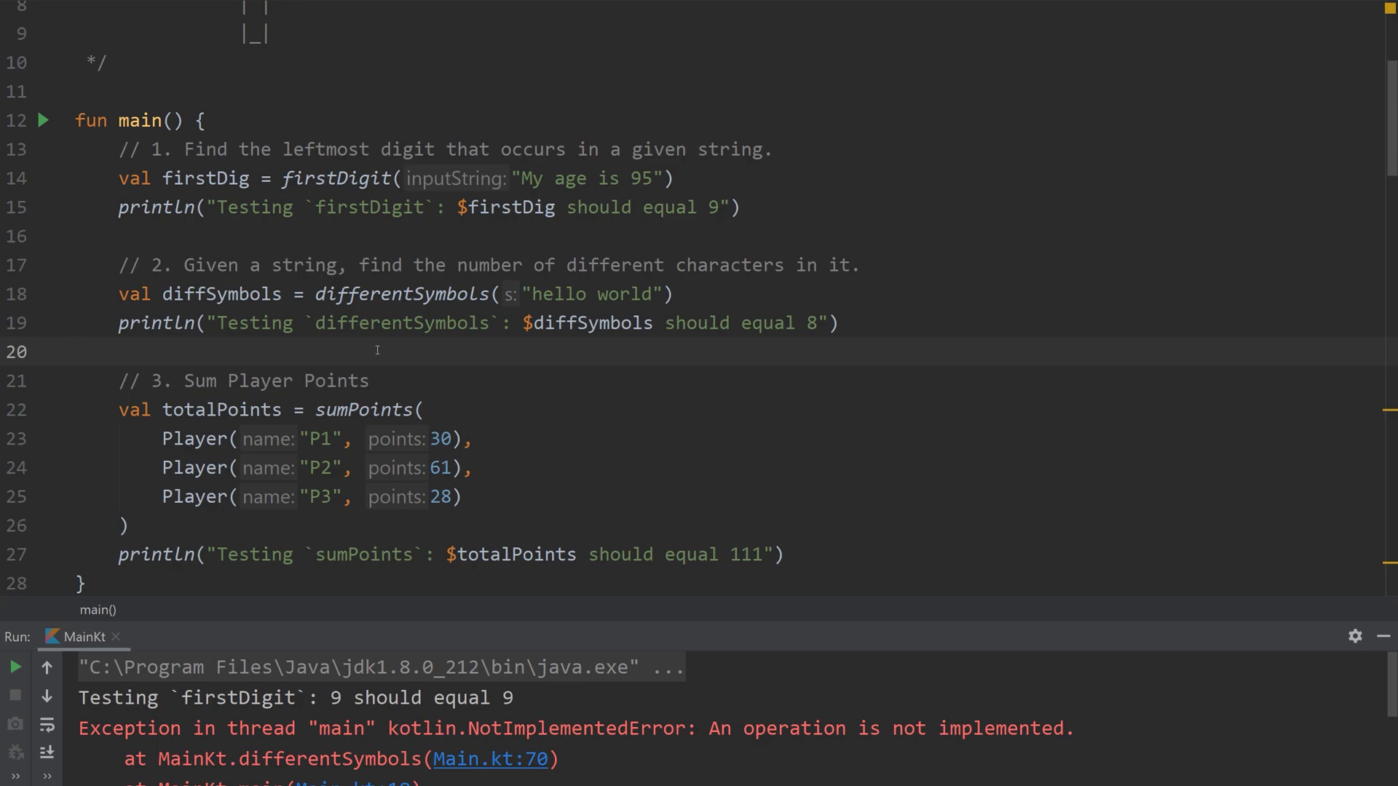
mouse_move(374, 348)
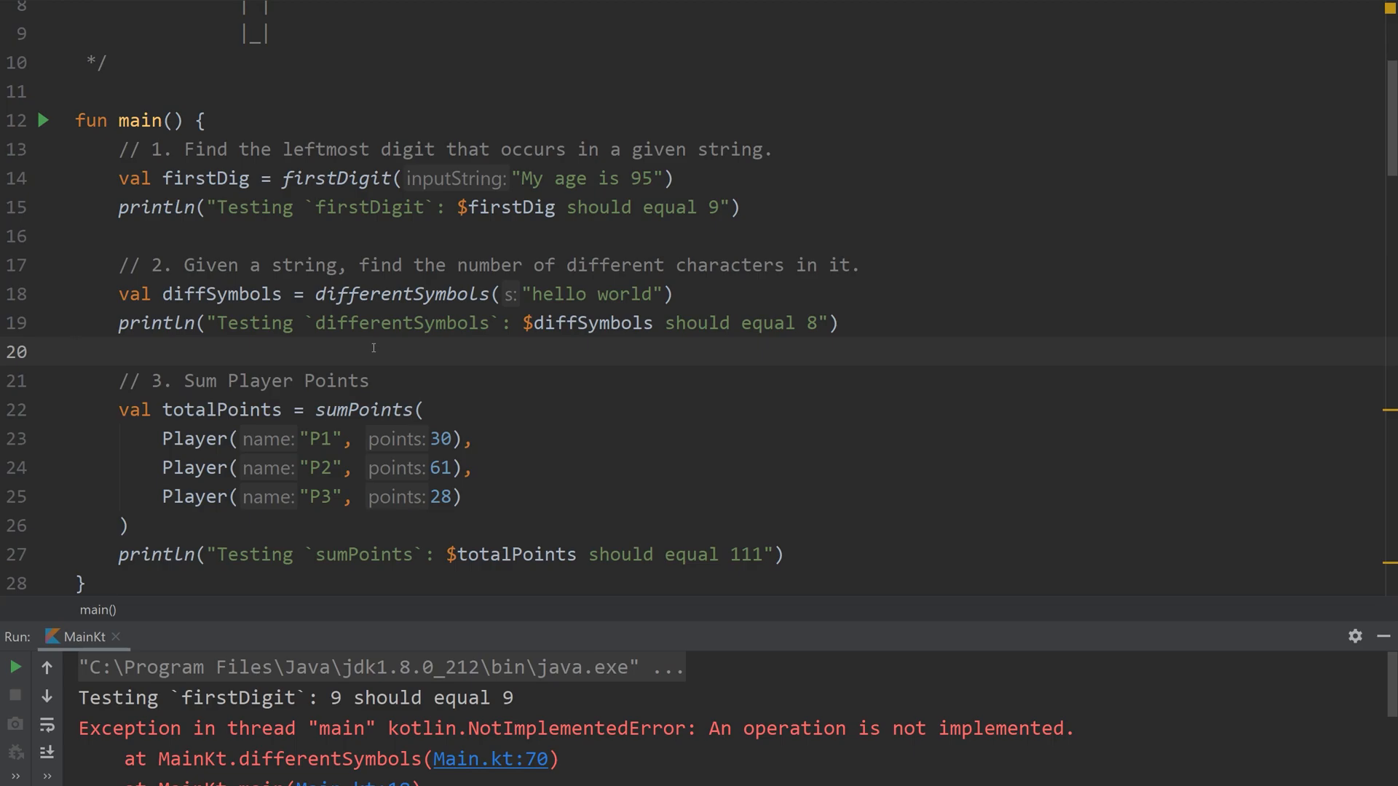
mouse_move(336, 358)
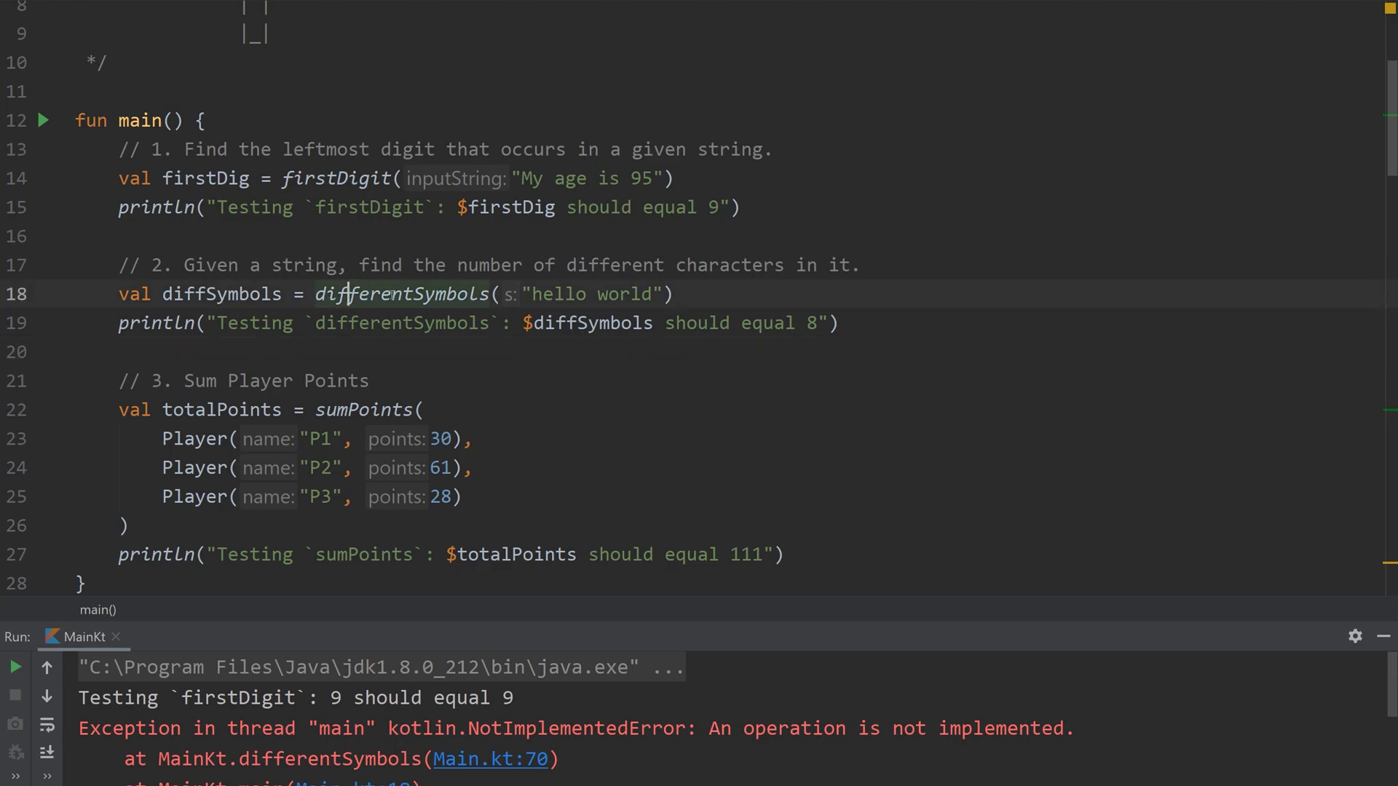
click(490, 779)
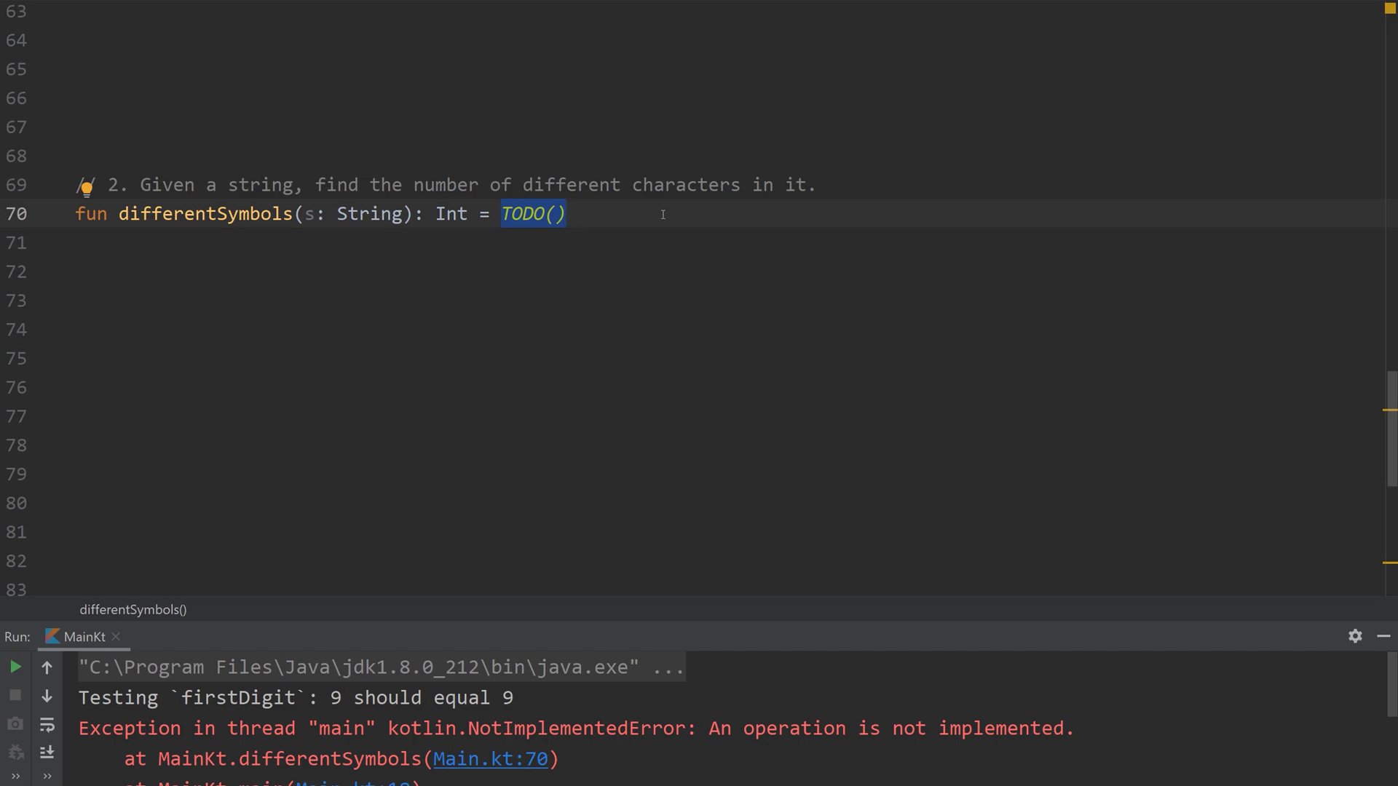
- Replace the differentSymbols TODO() body with s.groupBy { it }
key(Delete)
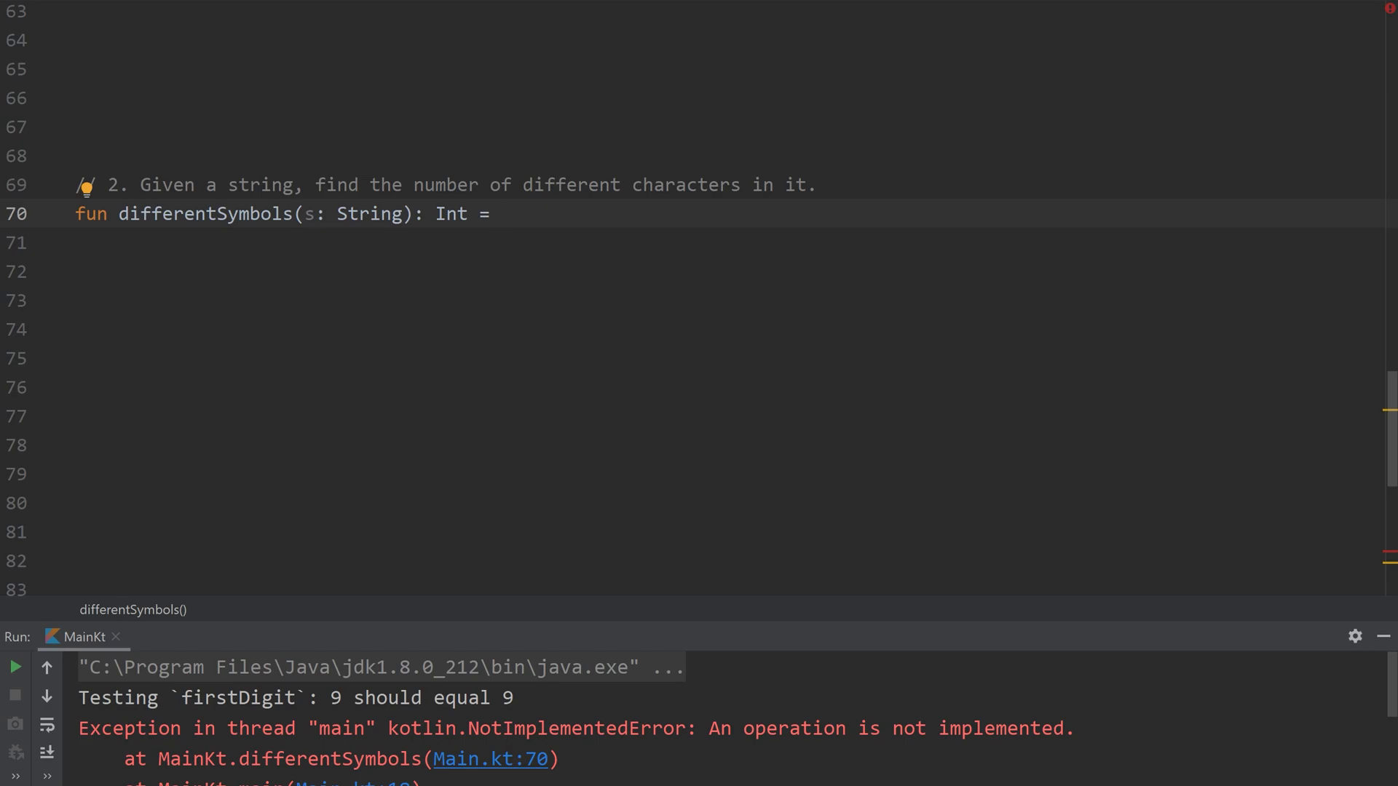
text(s.)
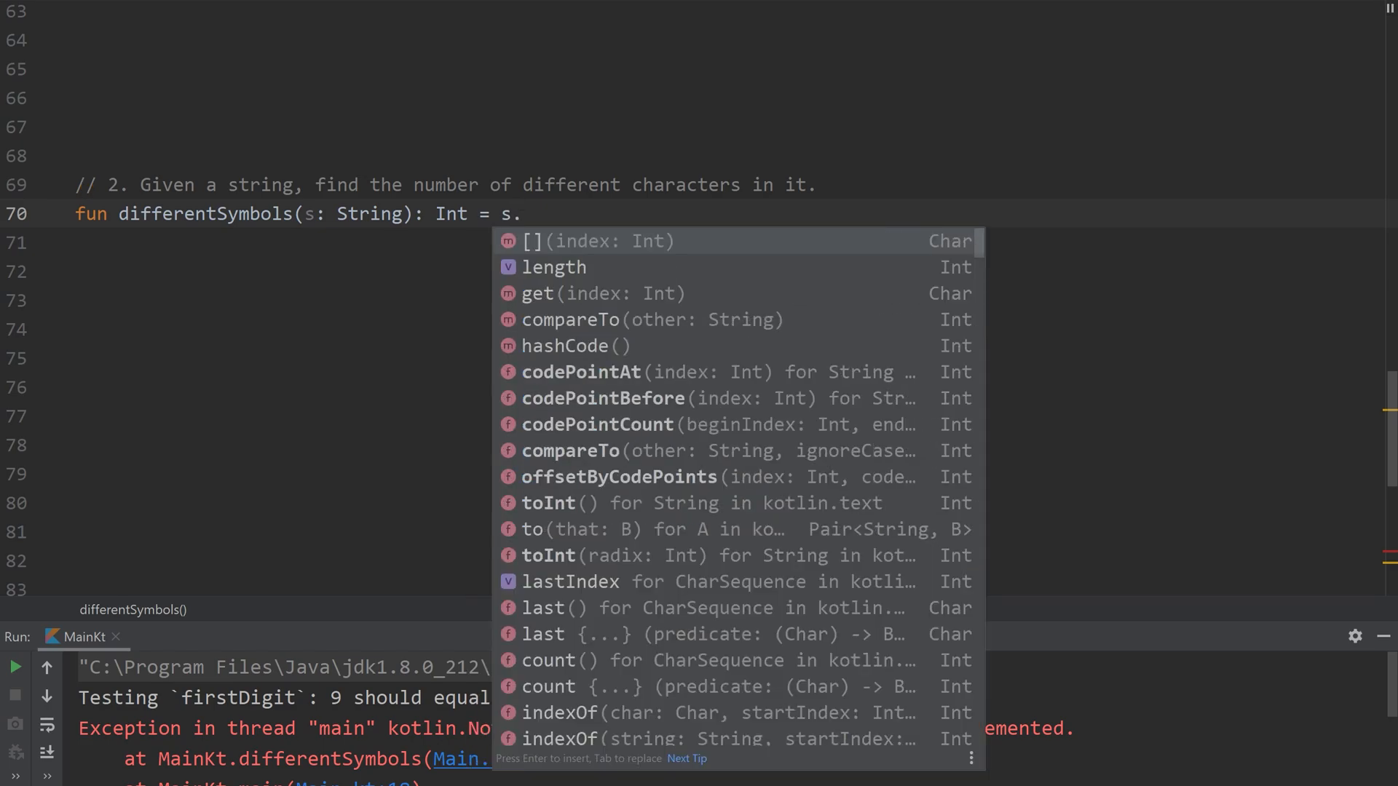
text(groupBy {)
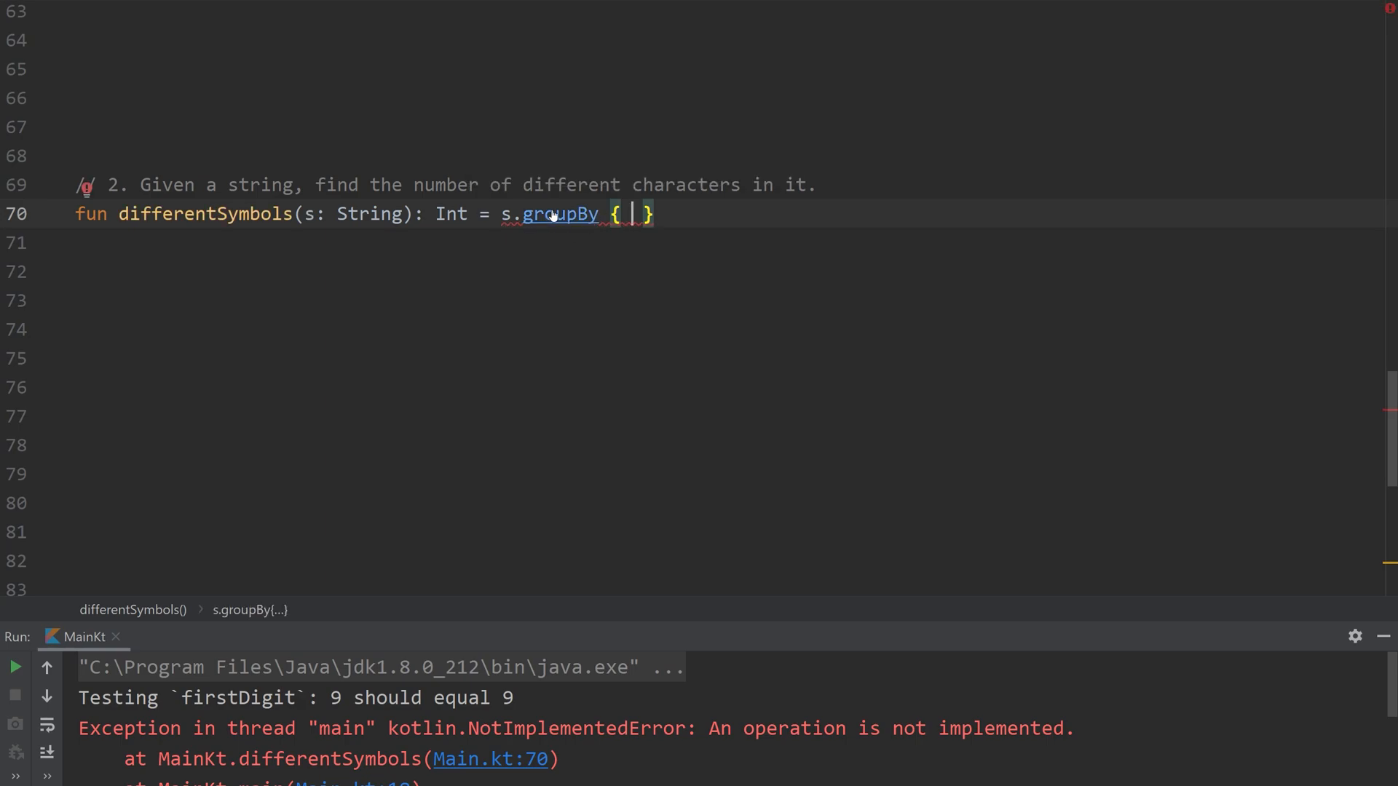
mouse_move(552, 215)
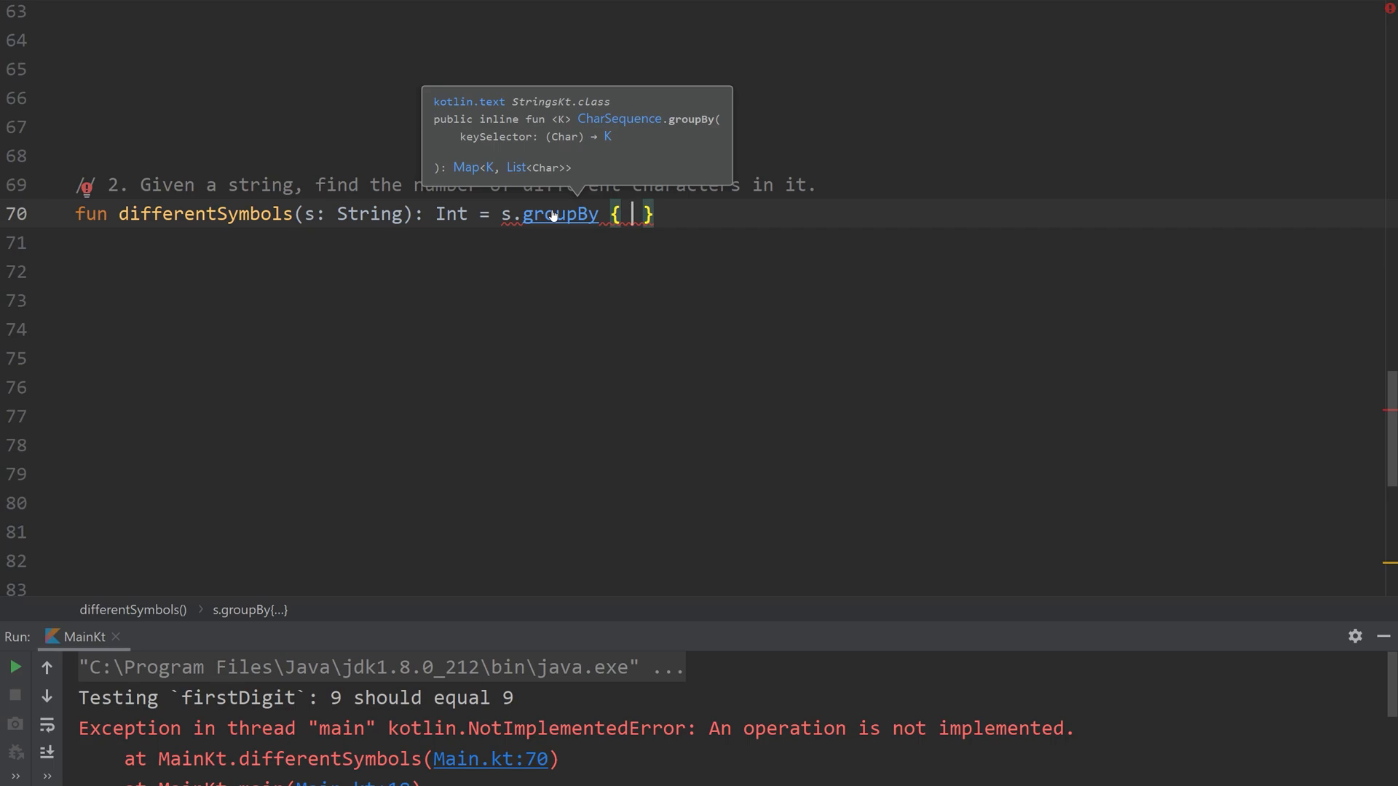
mouse_move(561, 220)
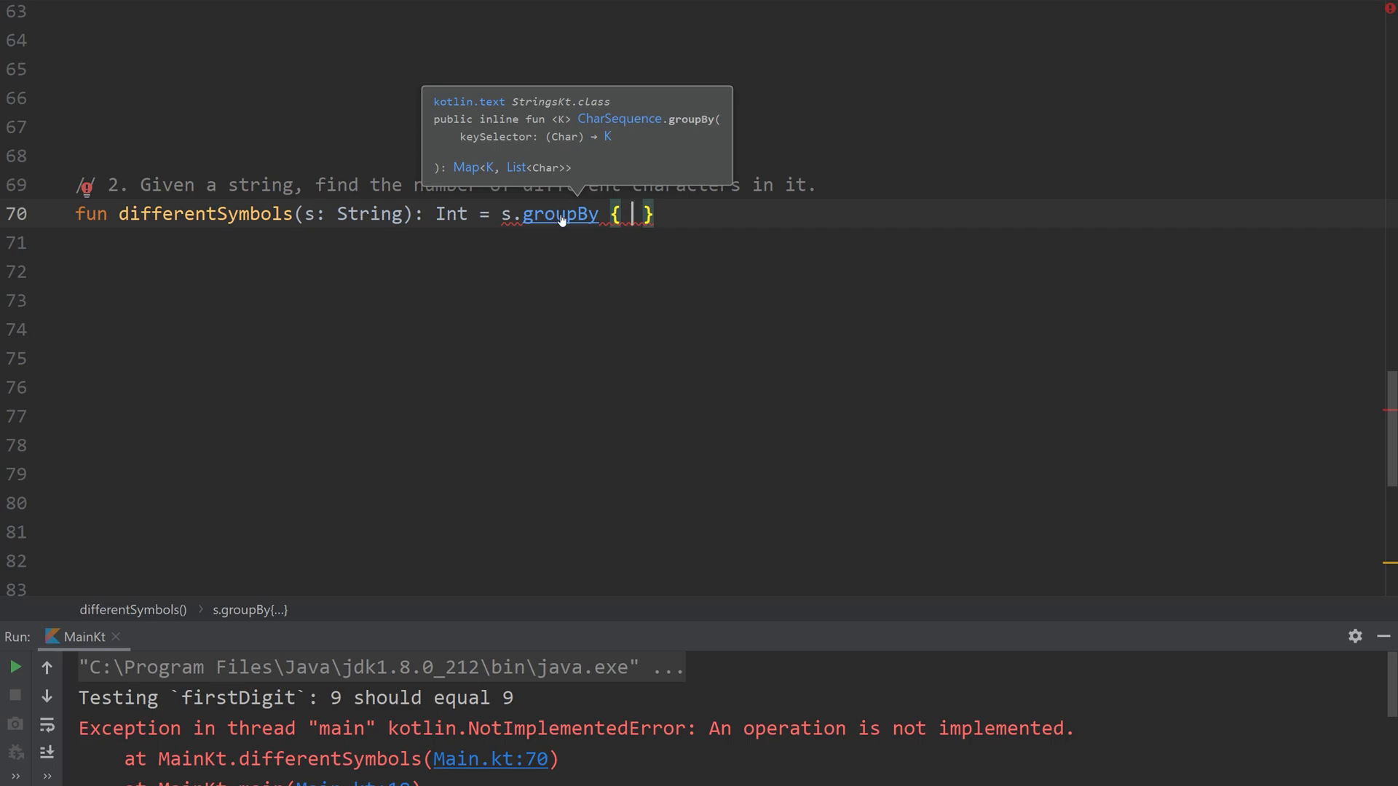
text(it)
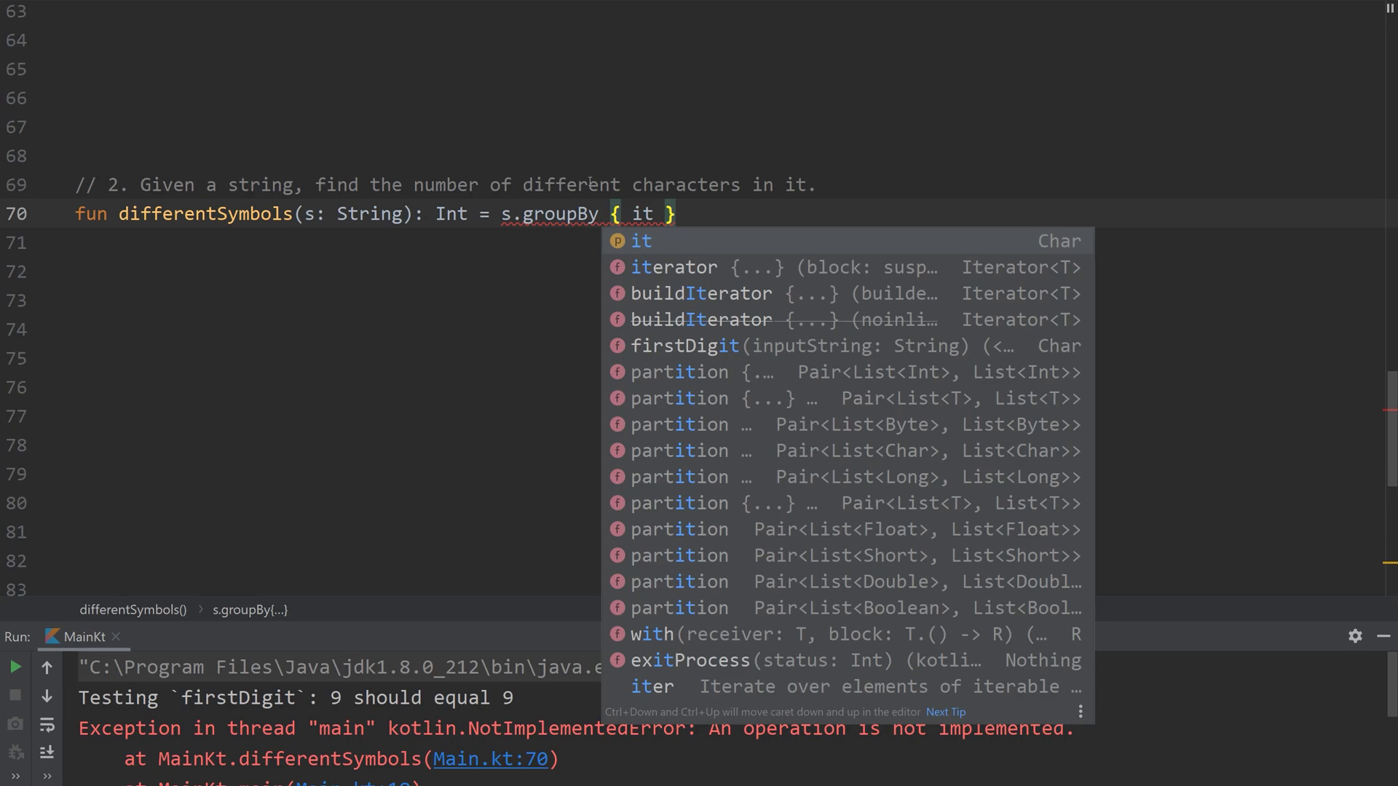
key(Escape)
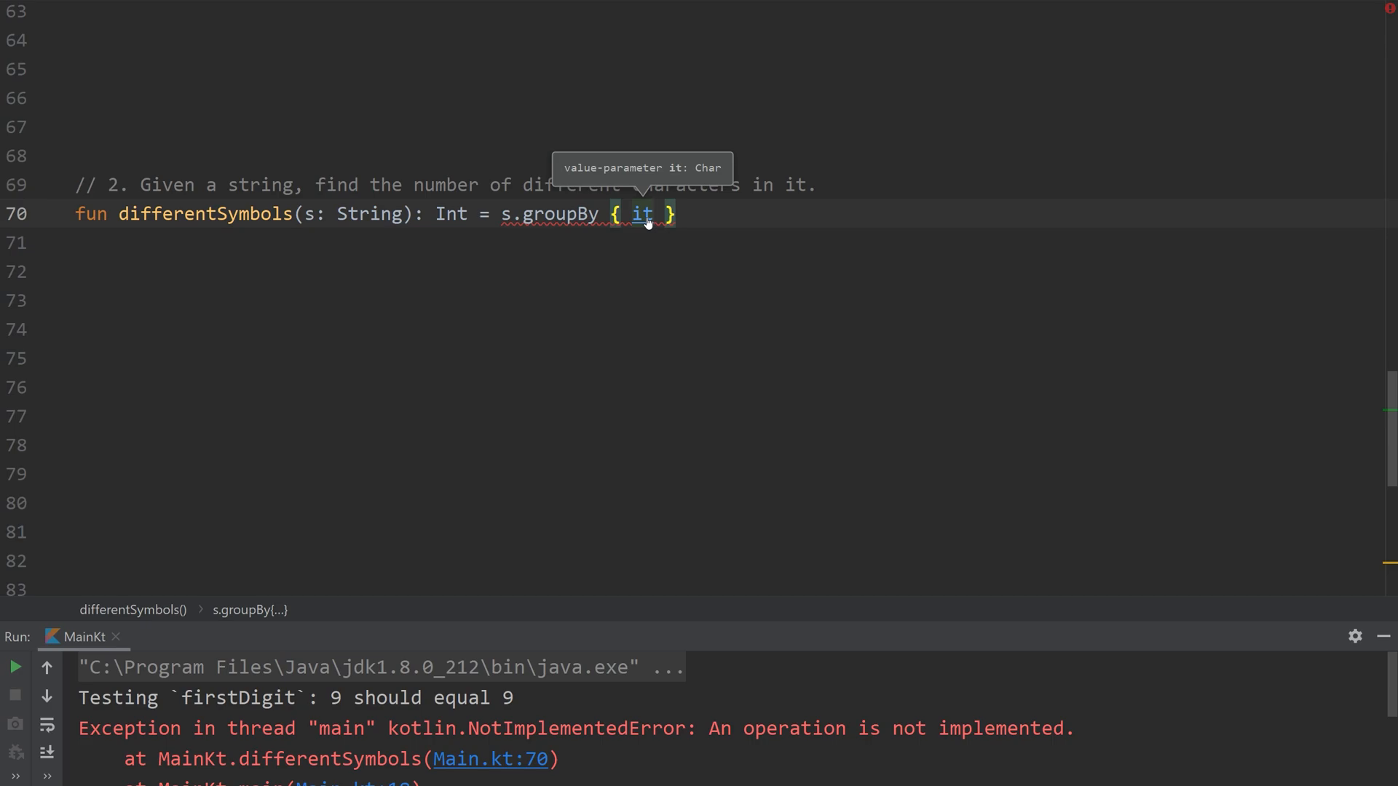
click(685, 214)
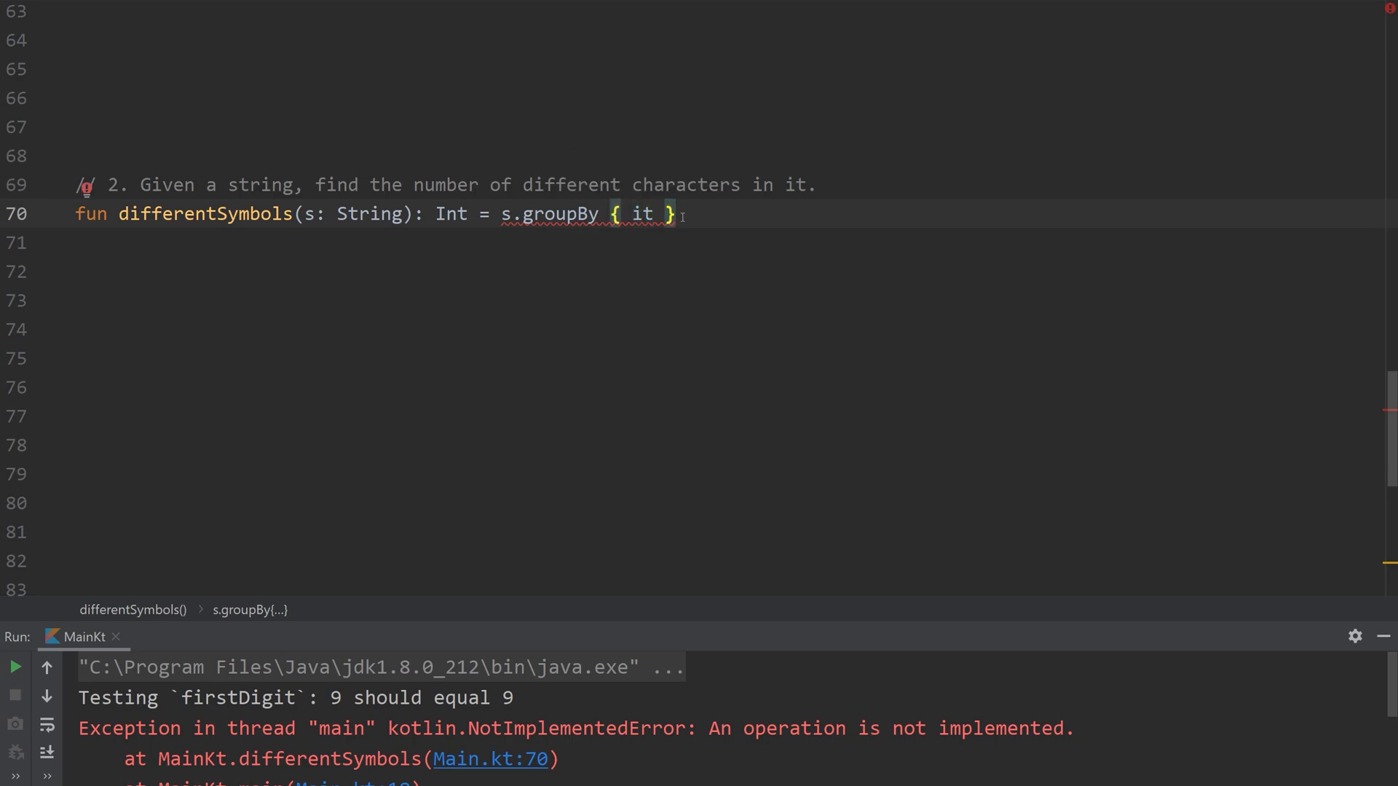
mouse_move(551, 220)
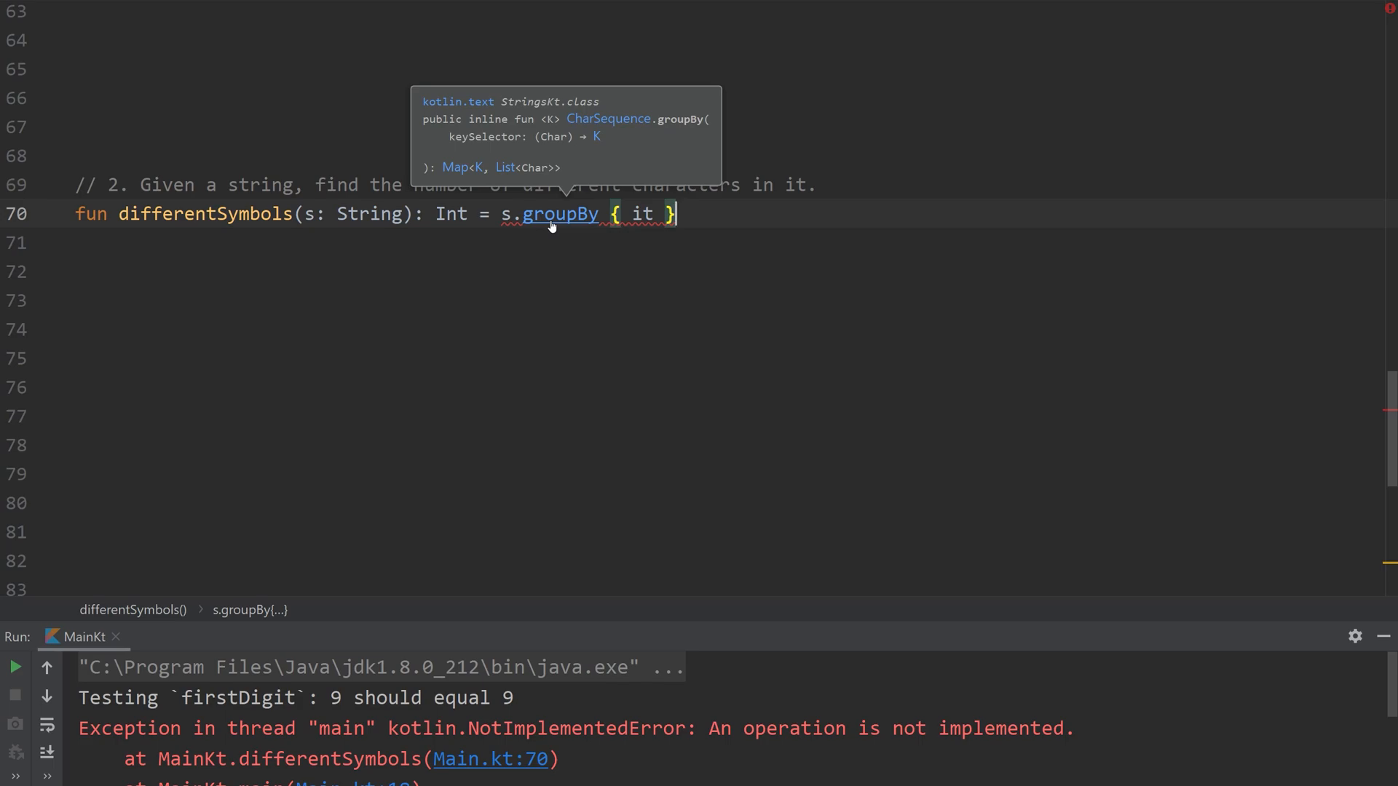
mouse_move(569, 214)
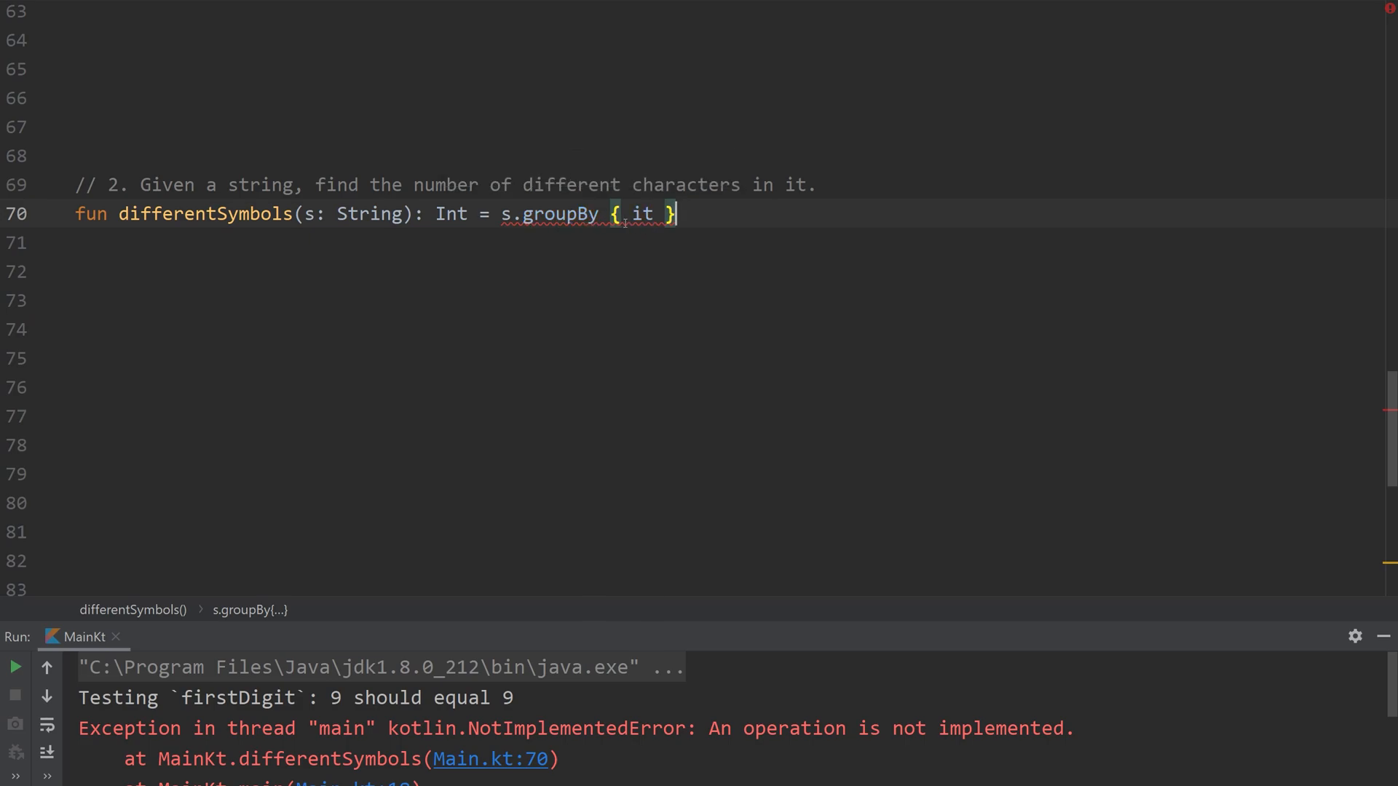
mouse_move(644, 217)
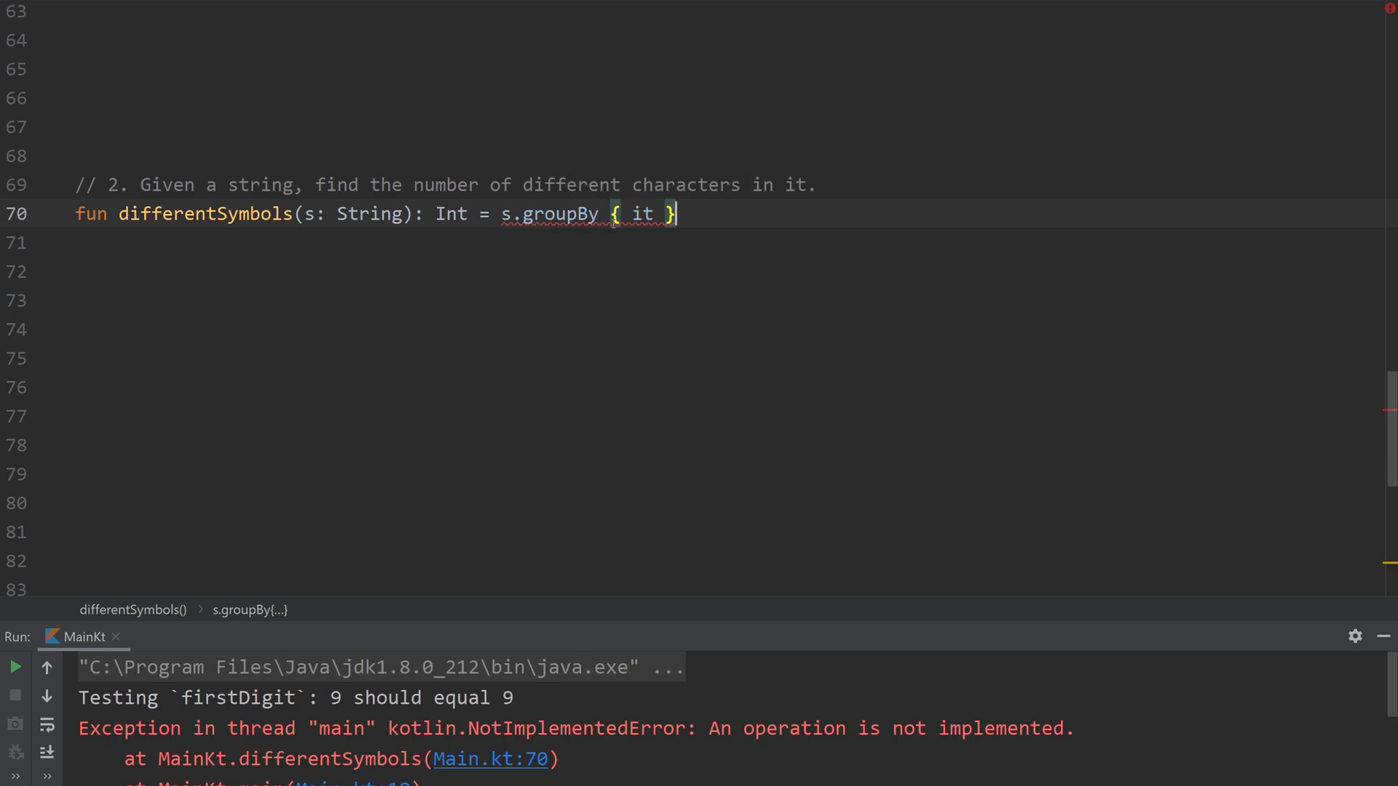
mouse_move(641, 218)
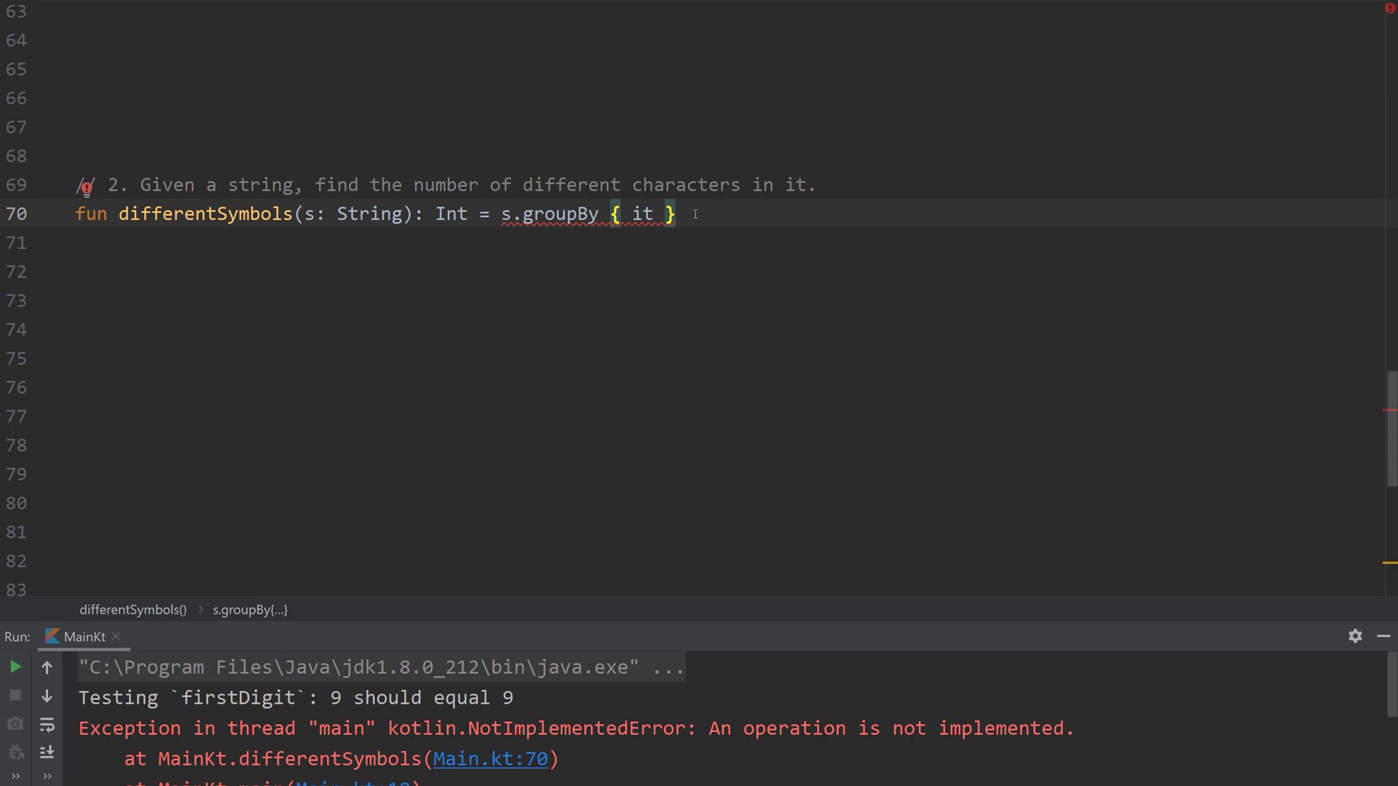
- Append .size to the groupBy call in differentSymbols
text(.)
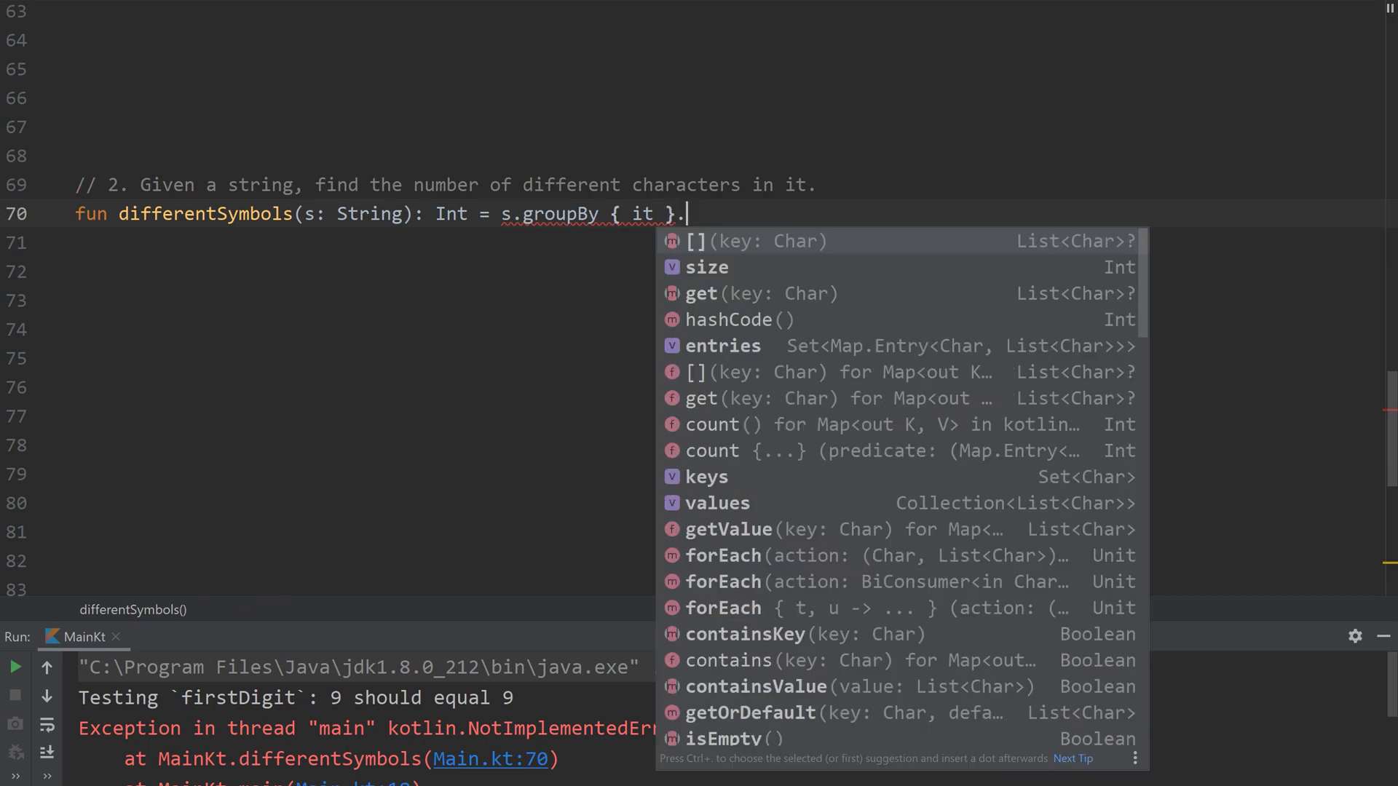
text(siz)
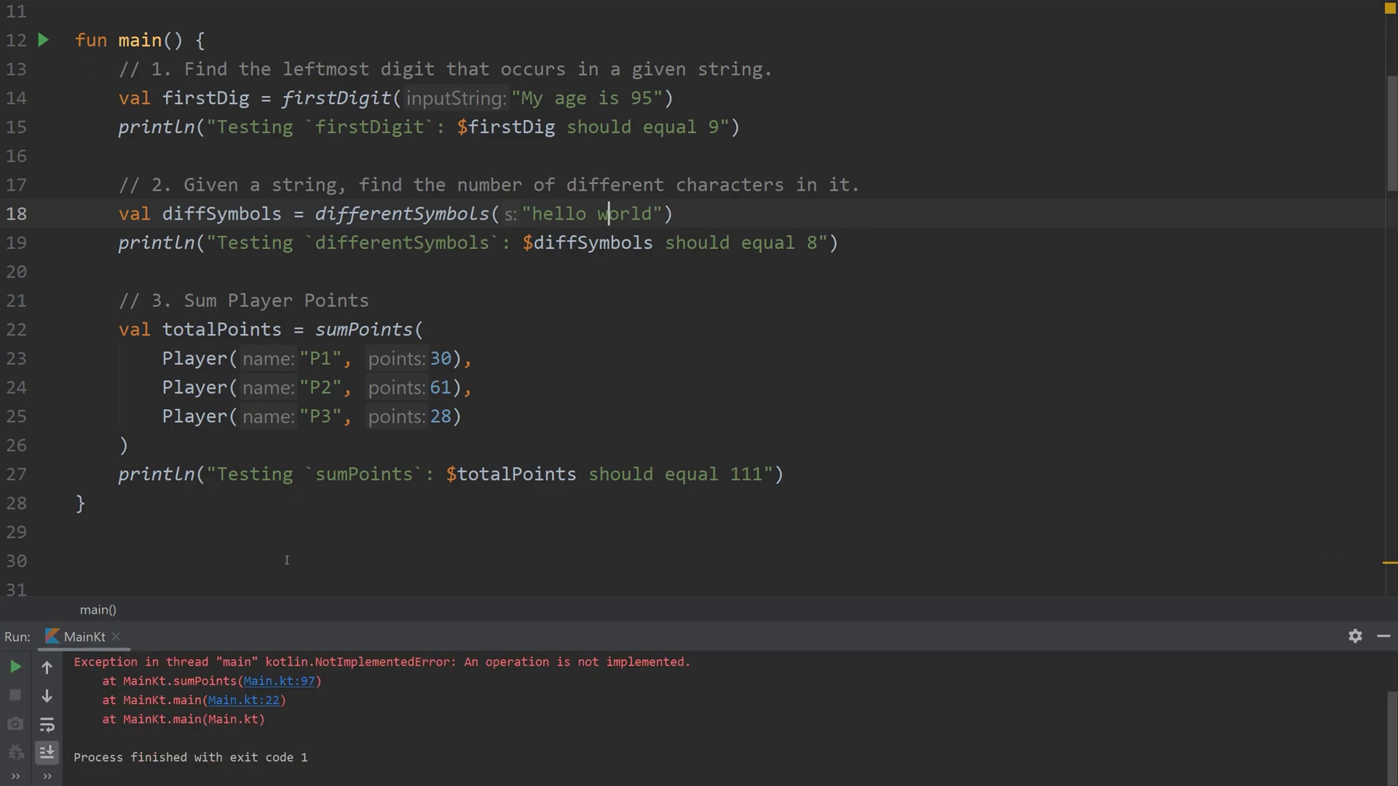
- Check the run output showing differentSymbols returns 8, and select the Player call in main
click(14, 668)
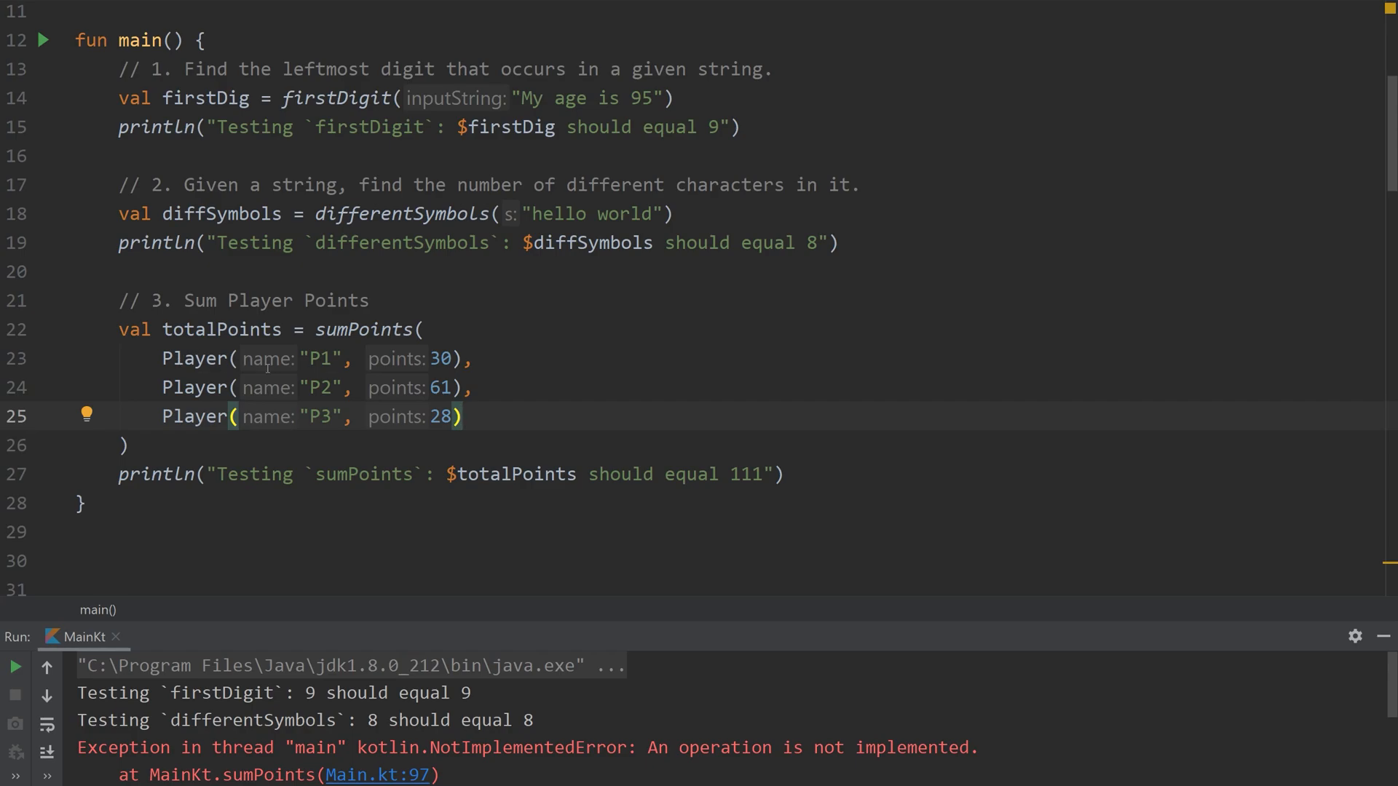
double_click(193, 359)
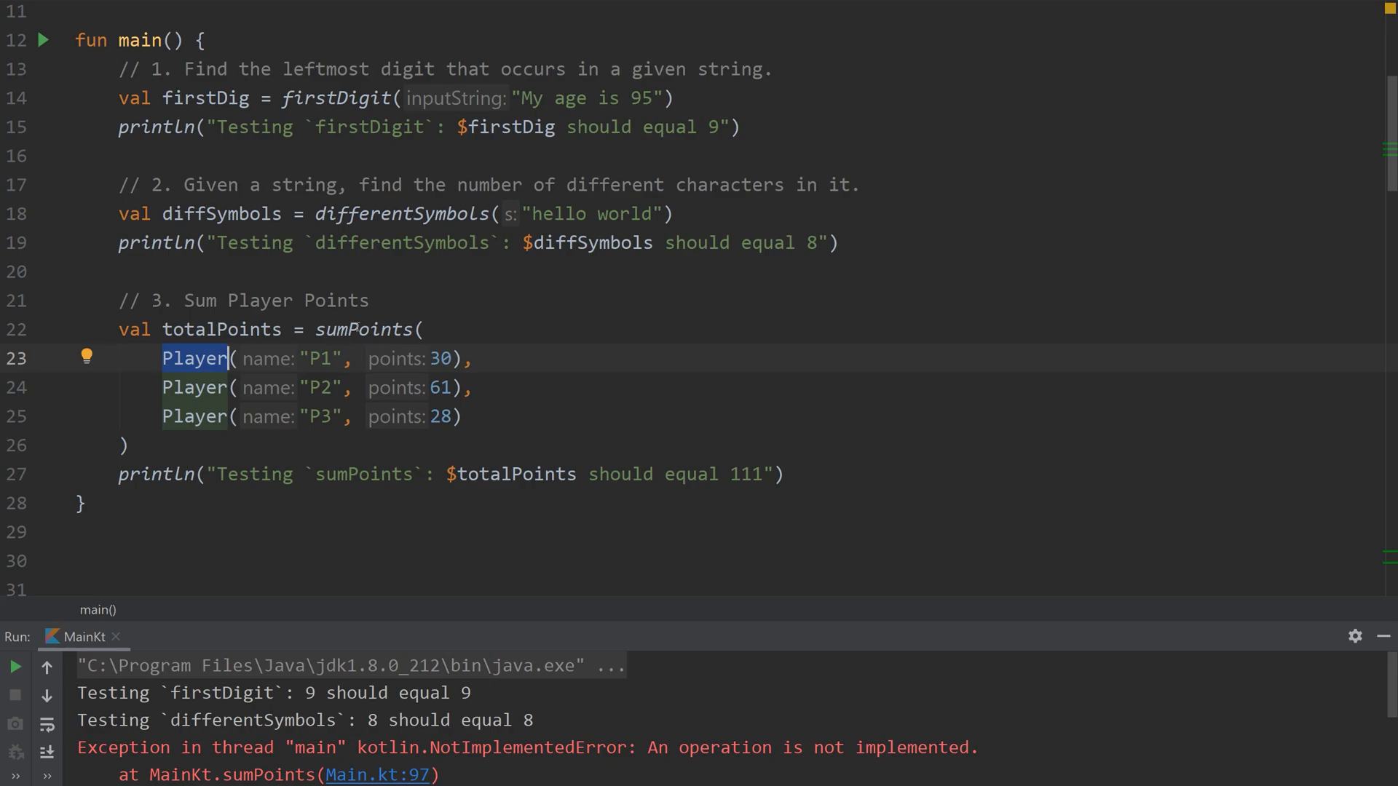
mouse_move(355, 331)
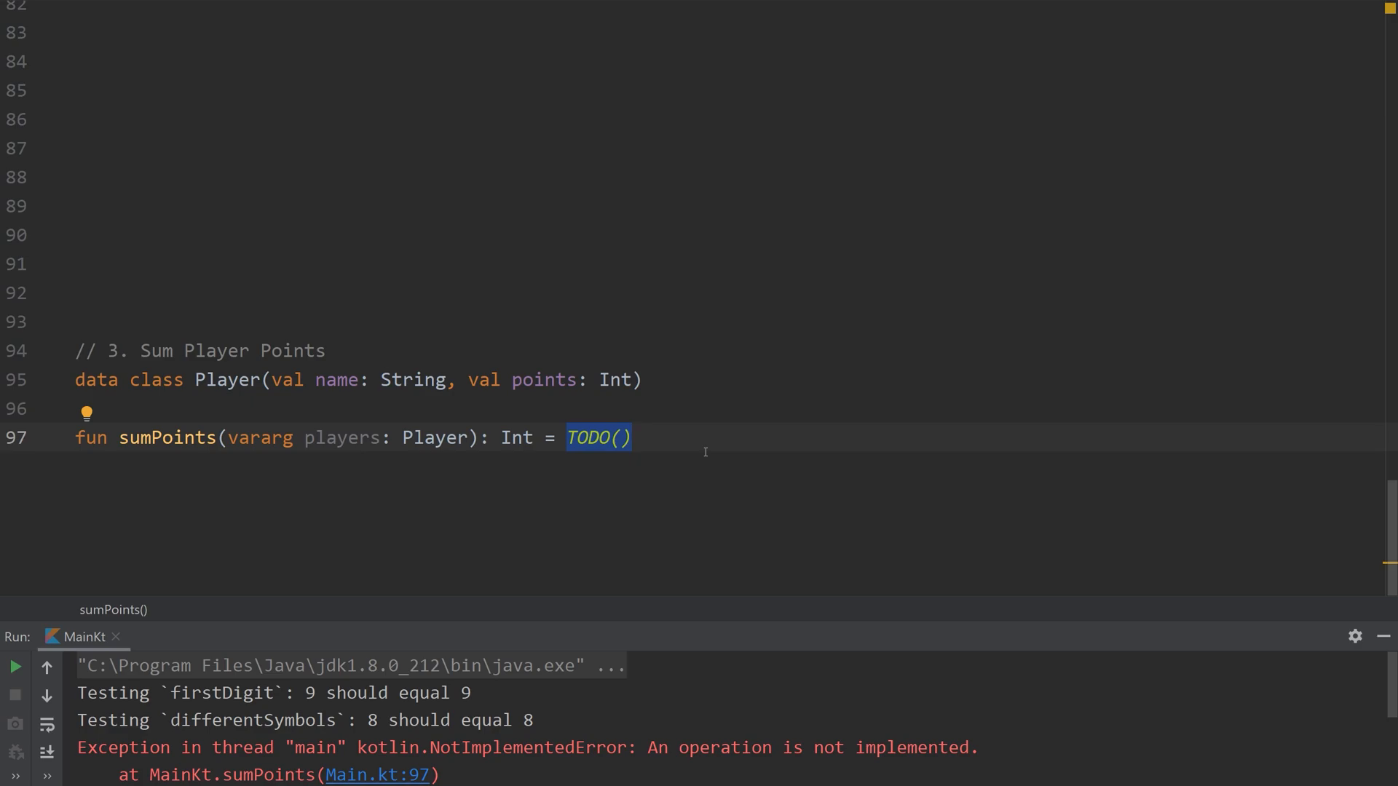
click(338, 437)
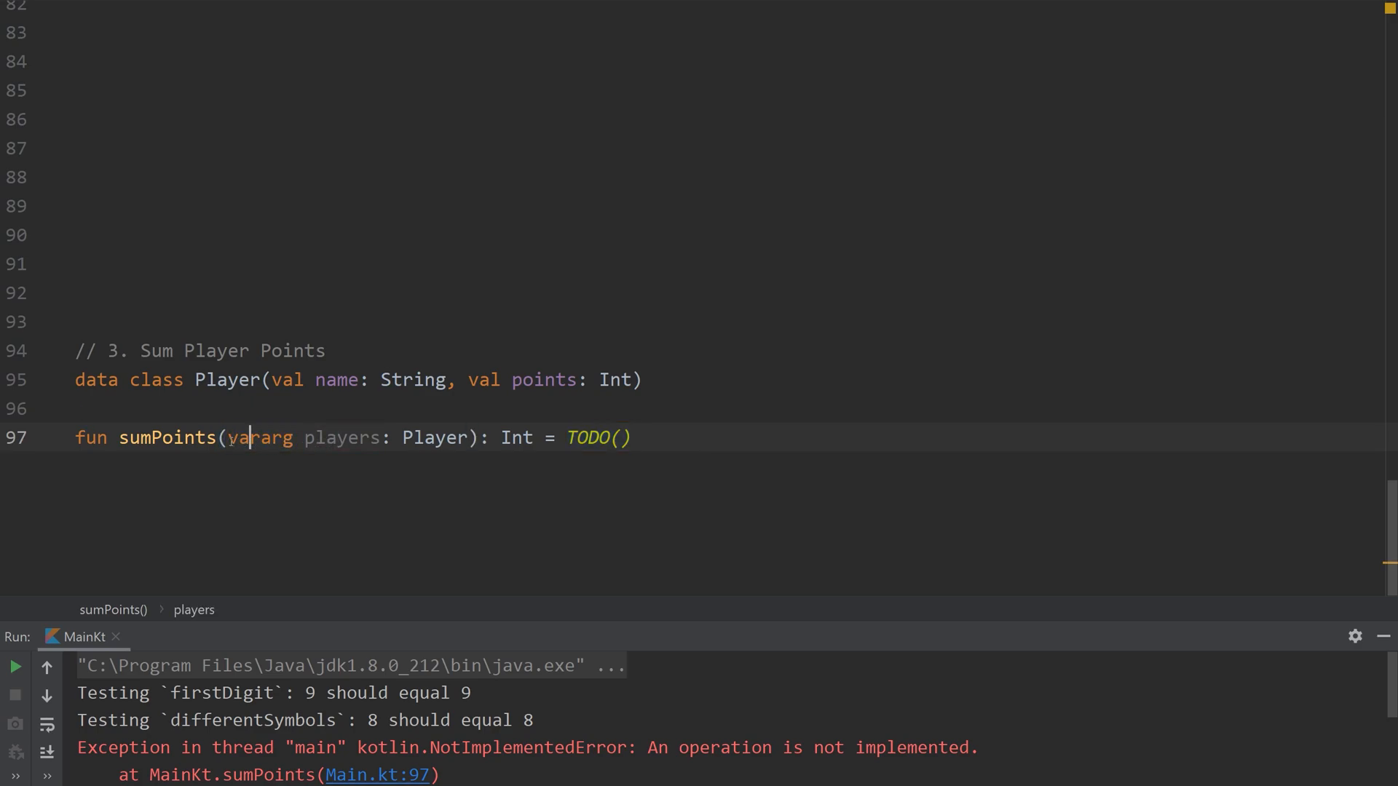
double_click(434, 438)
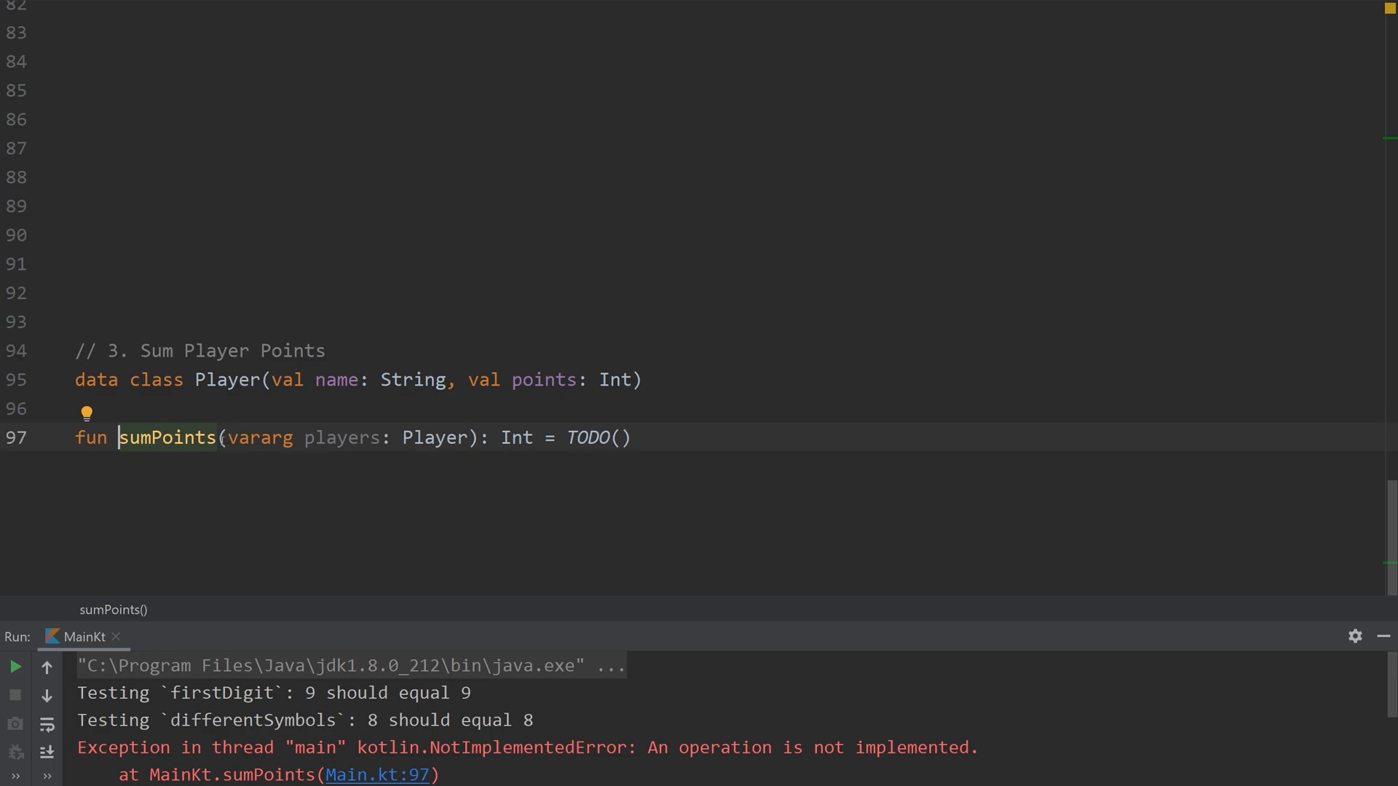
double_click(341, 439)
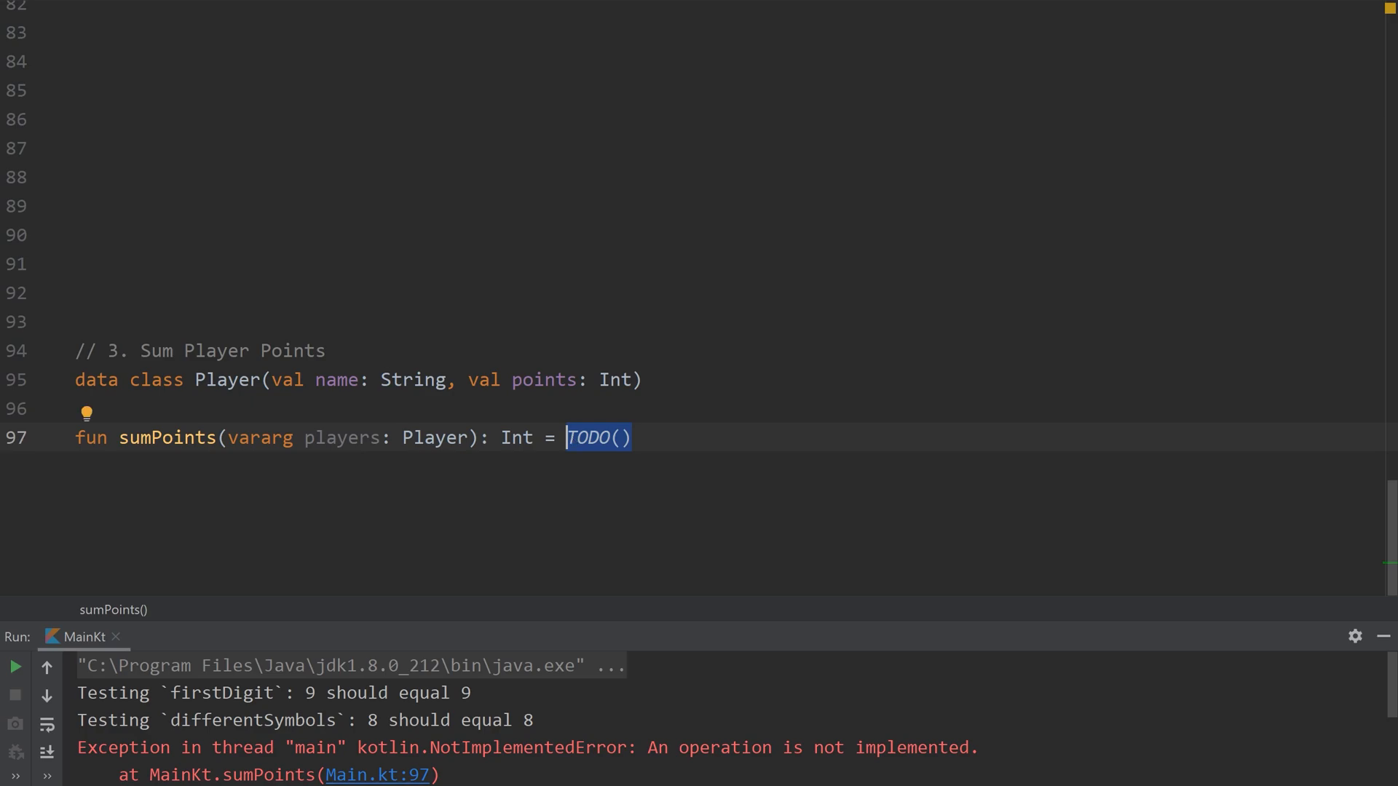
- Replace sumPoints' TODO() with players.sumBy { } via completion
text(players.)
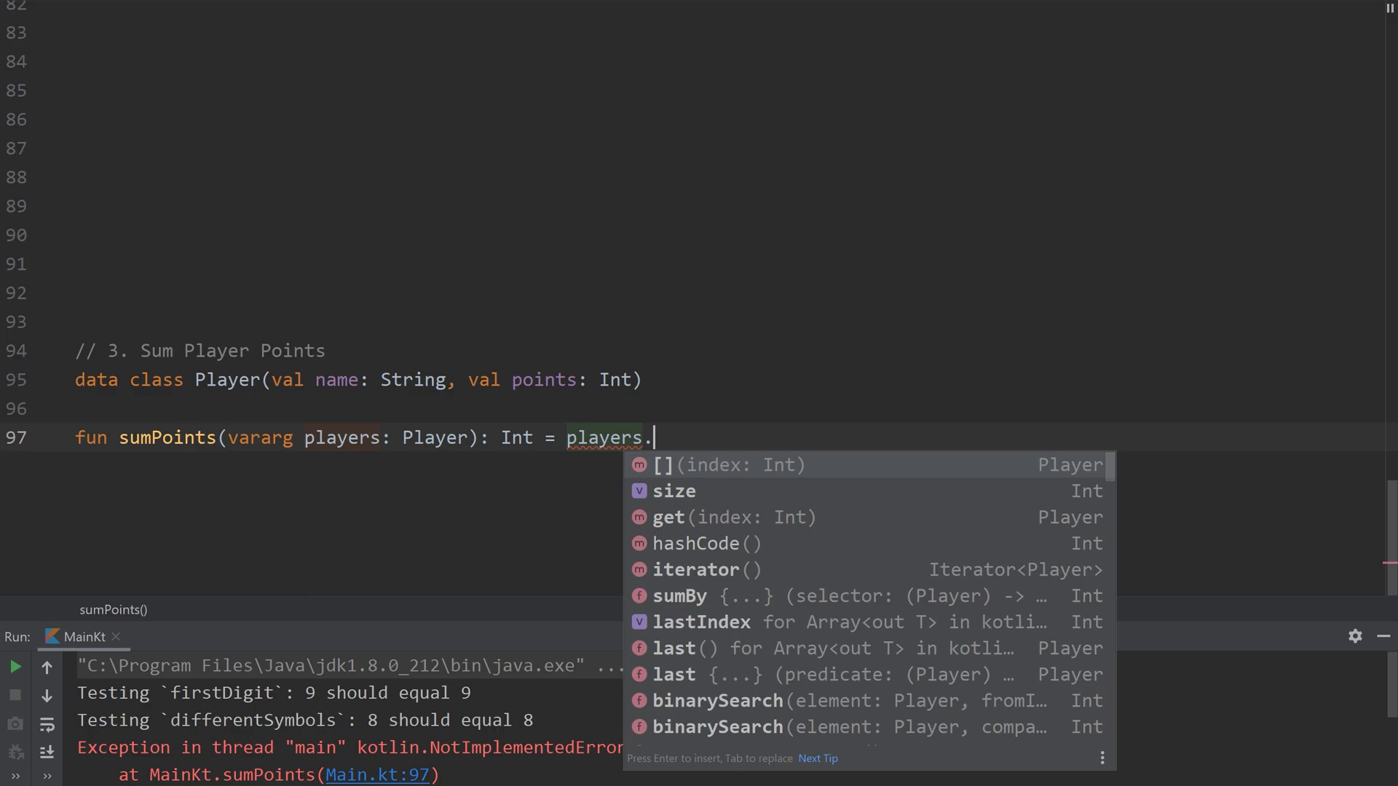
text(sumBy {)
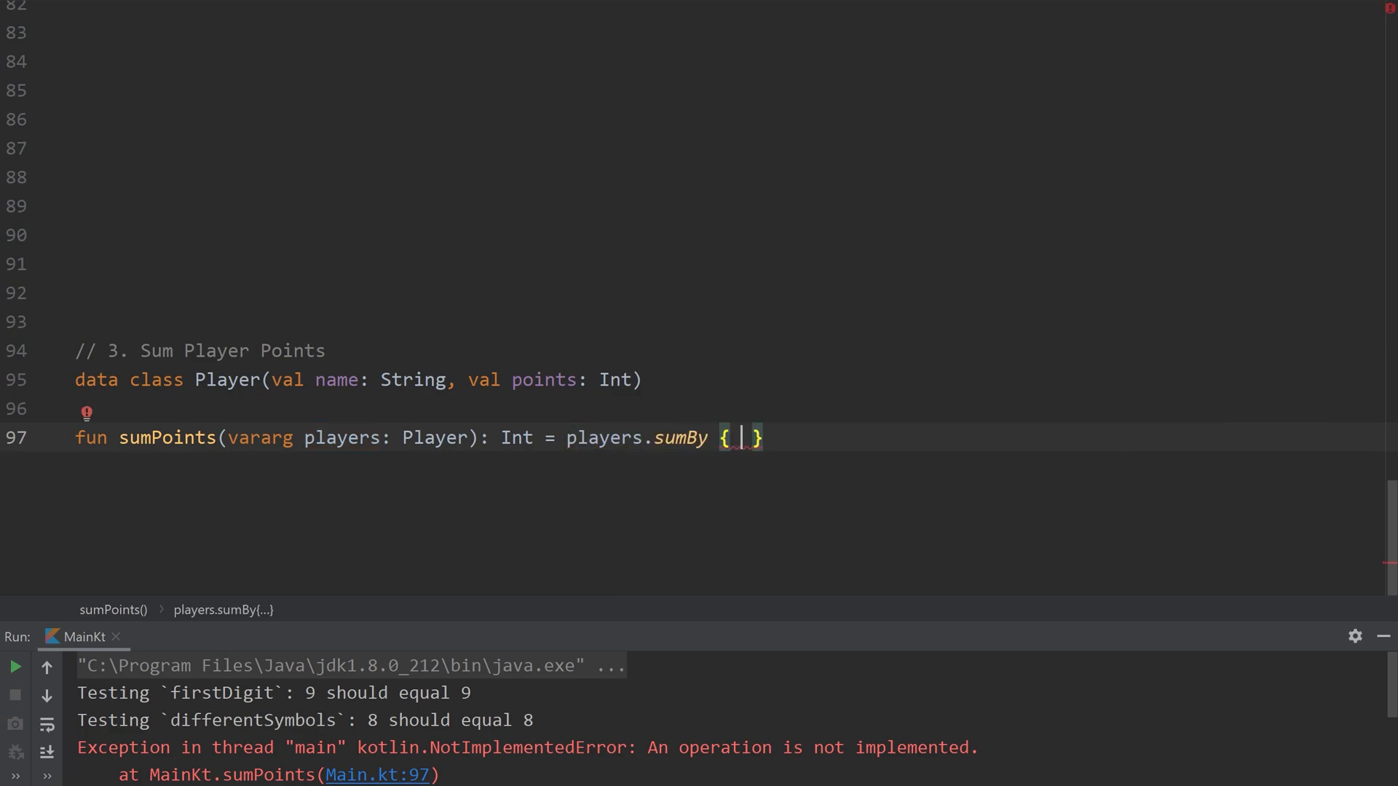
mouse_move(742, 438)
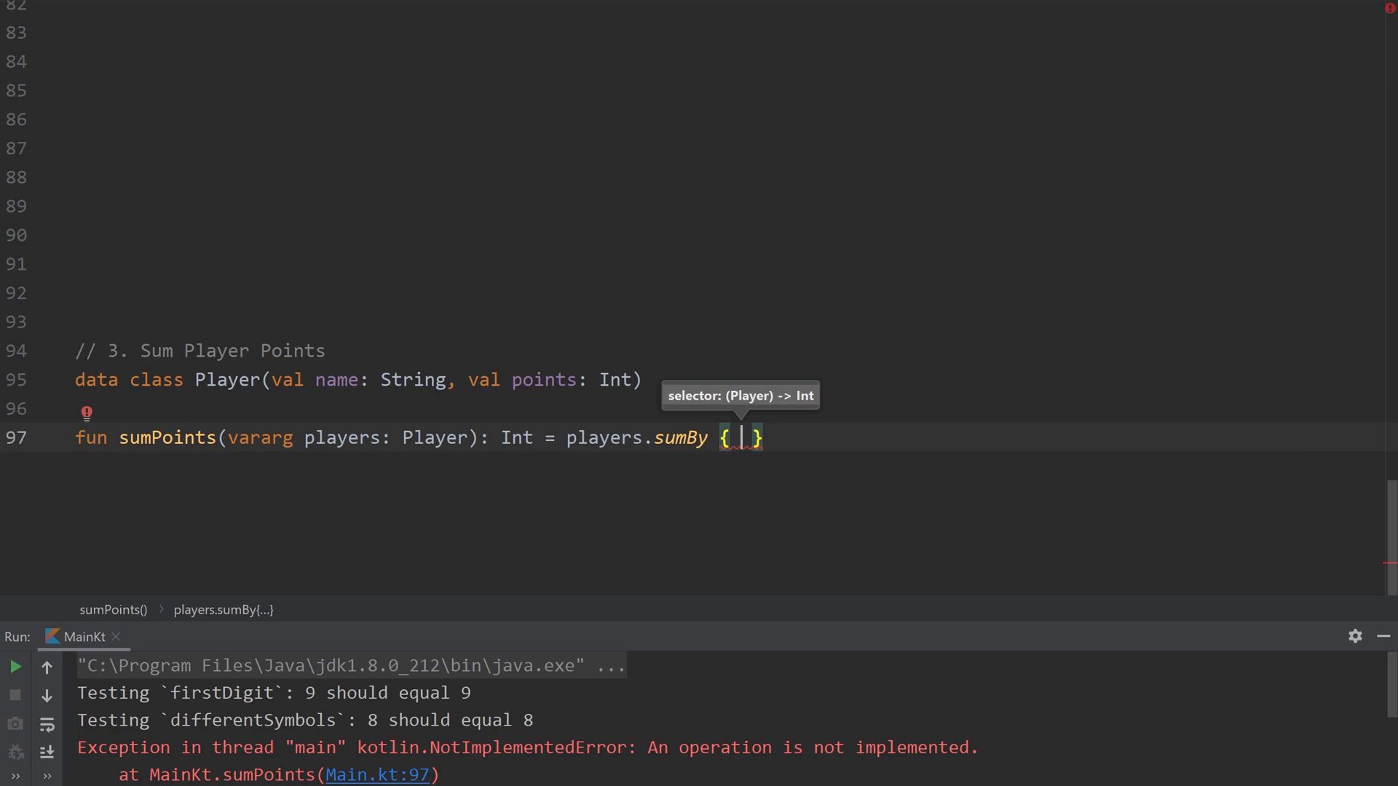
- Fill the sumBy lambda with it.points and highlight points
text(it)
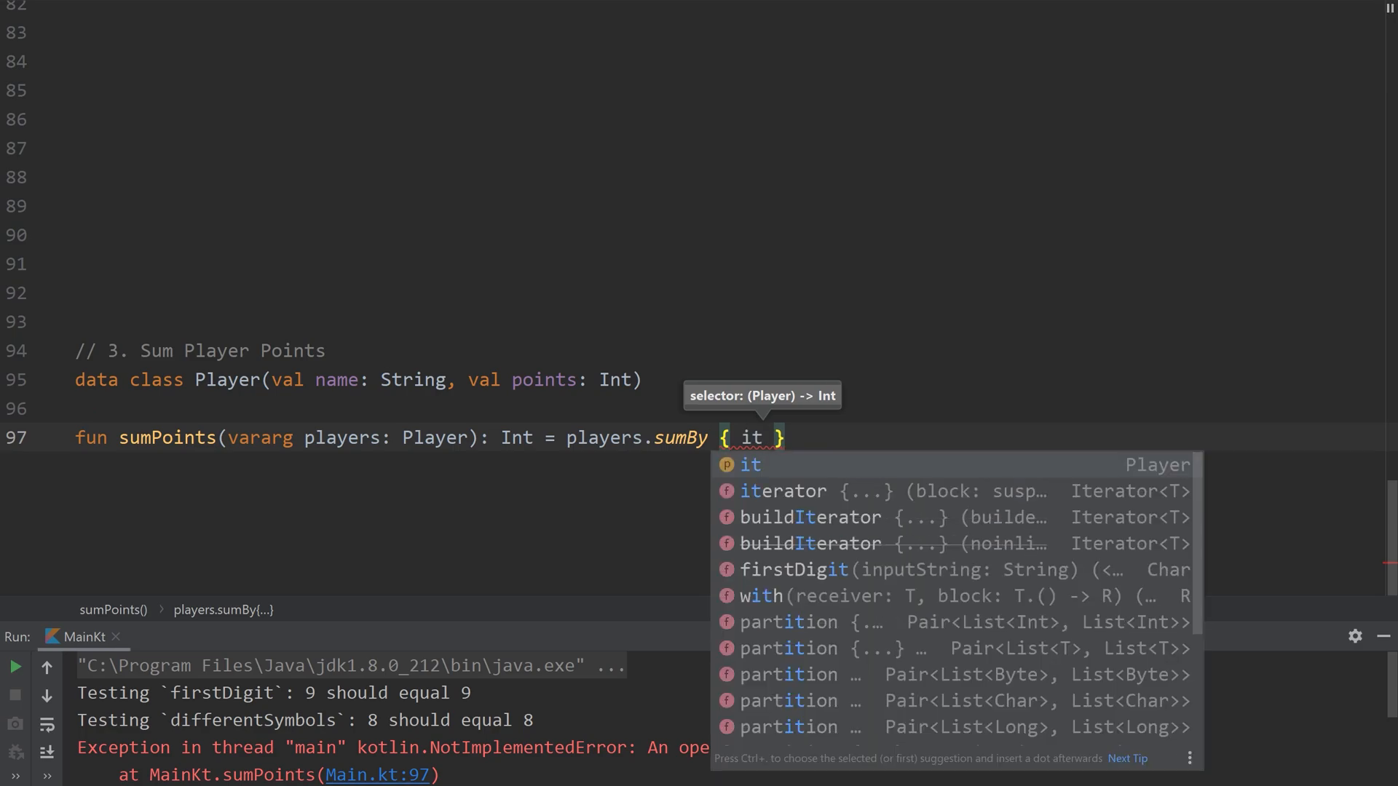
text(.points)
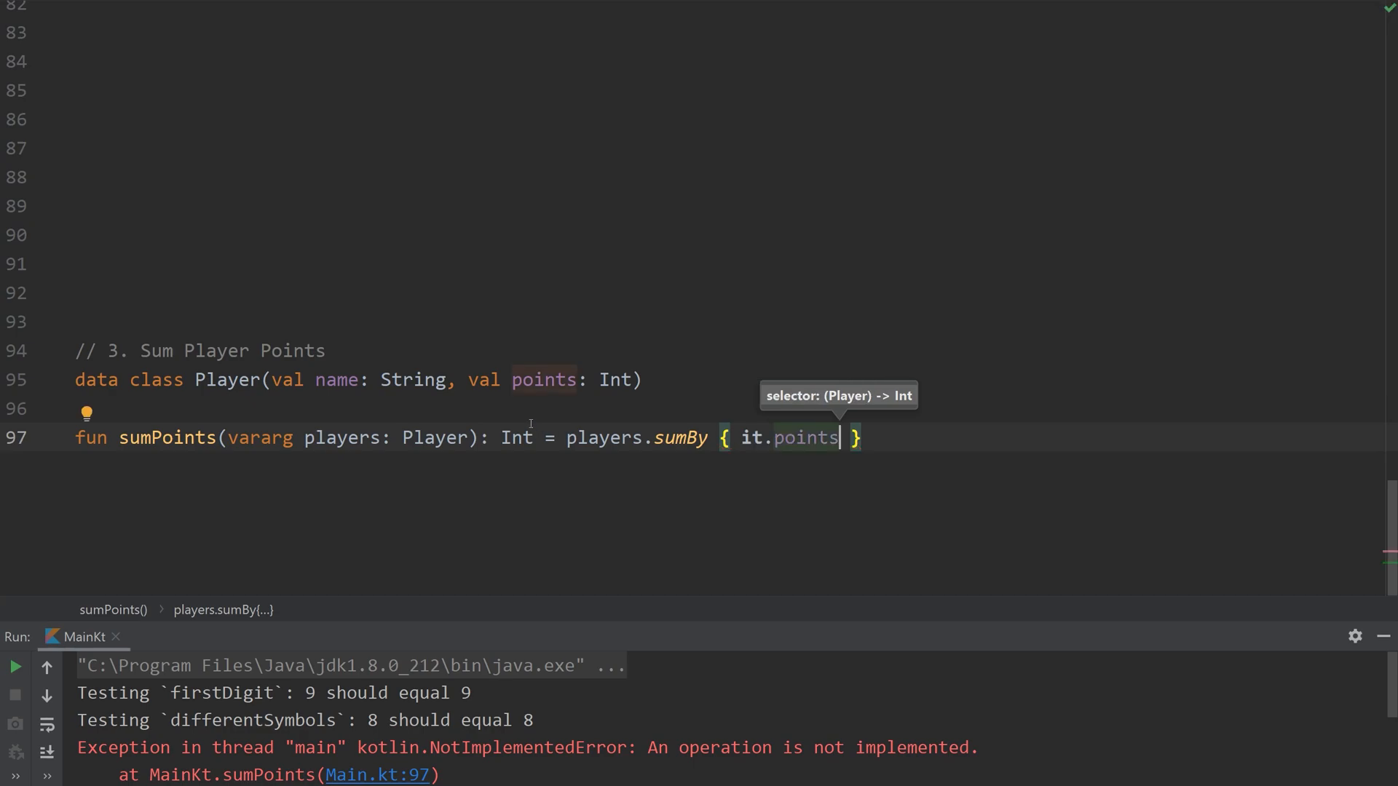
double_click(806, 438)
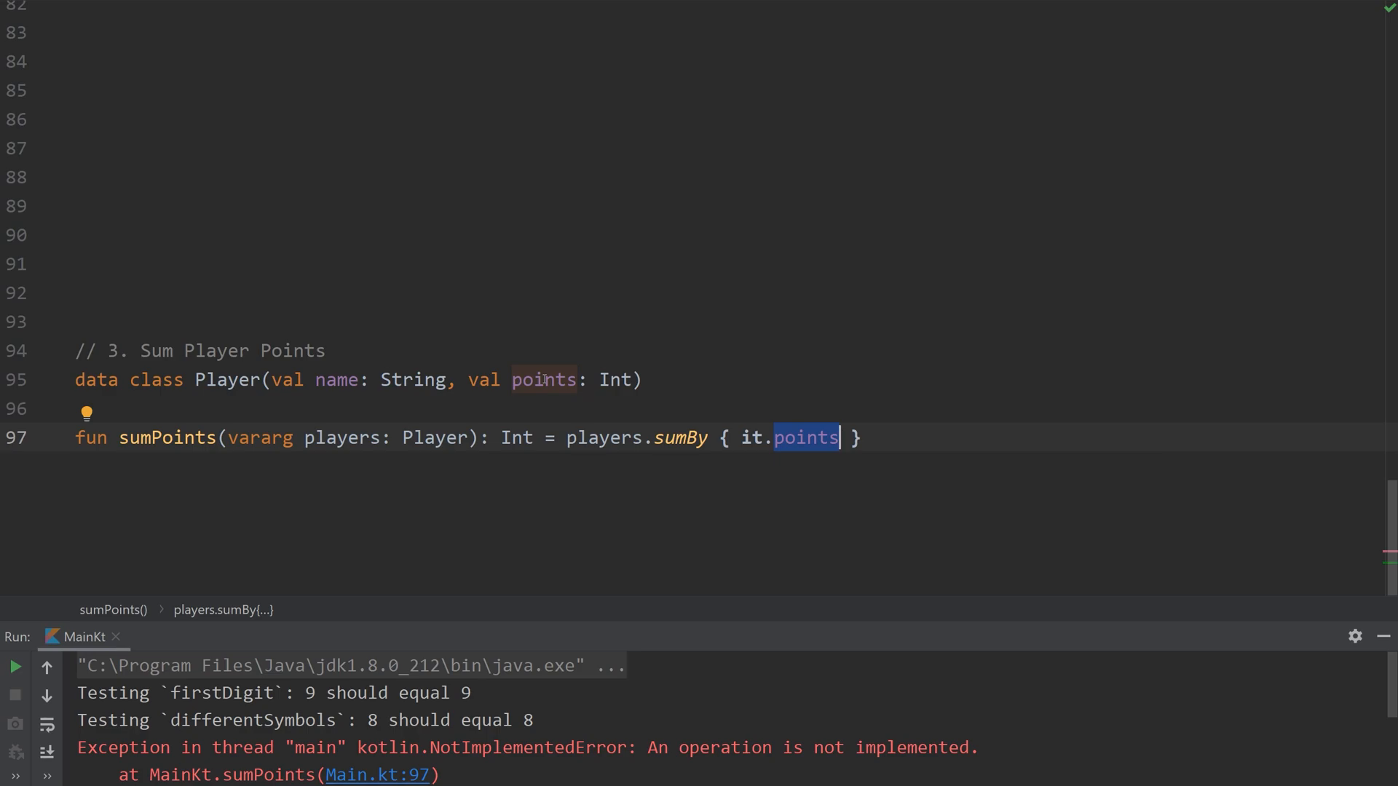
mouse_move(586, 403)
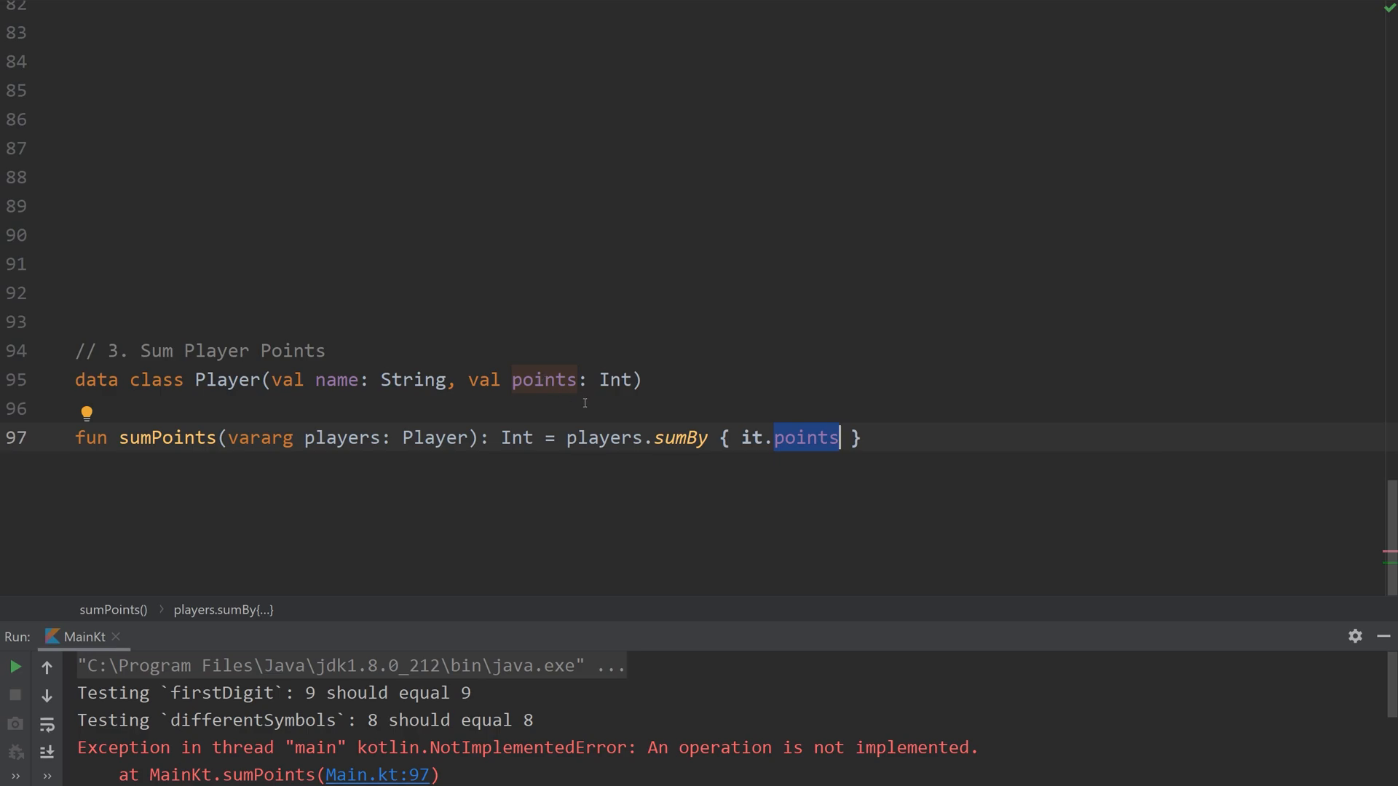